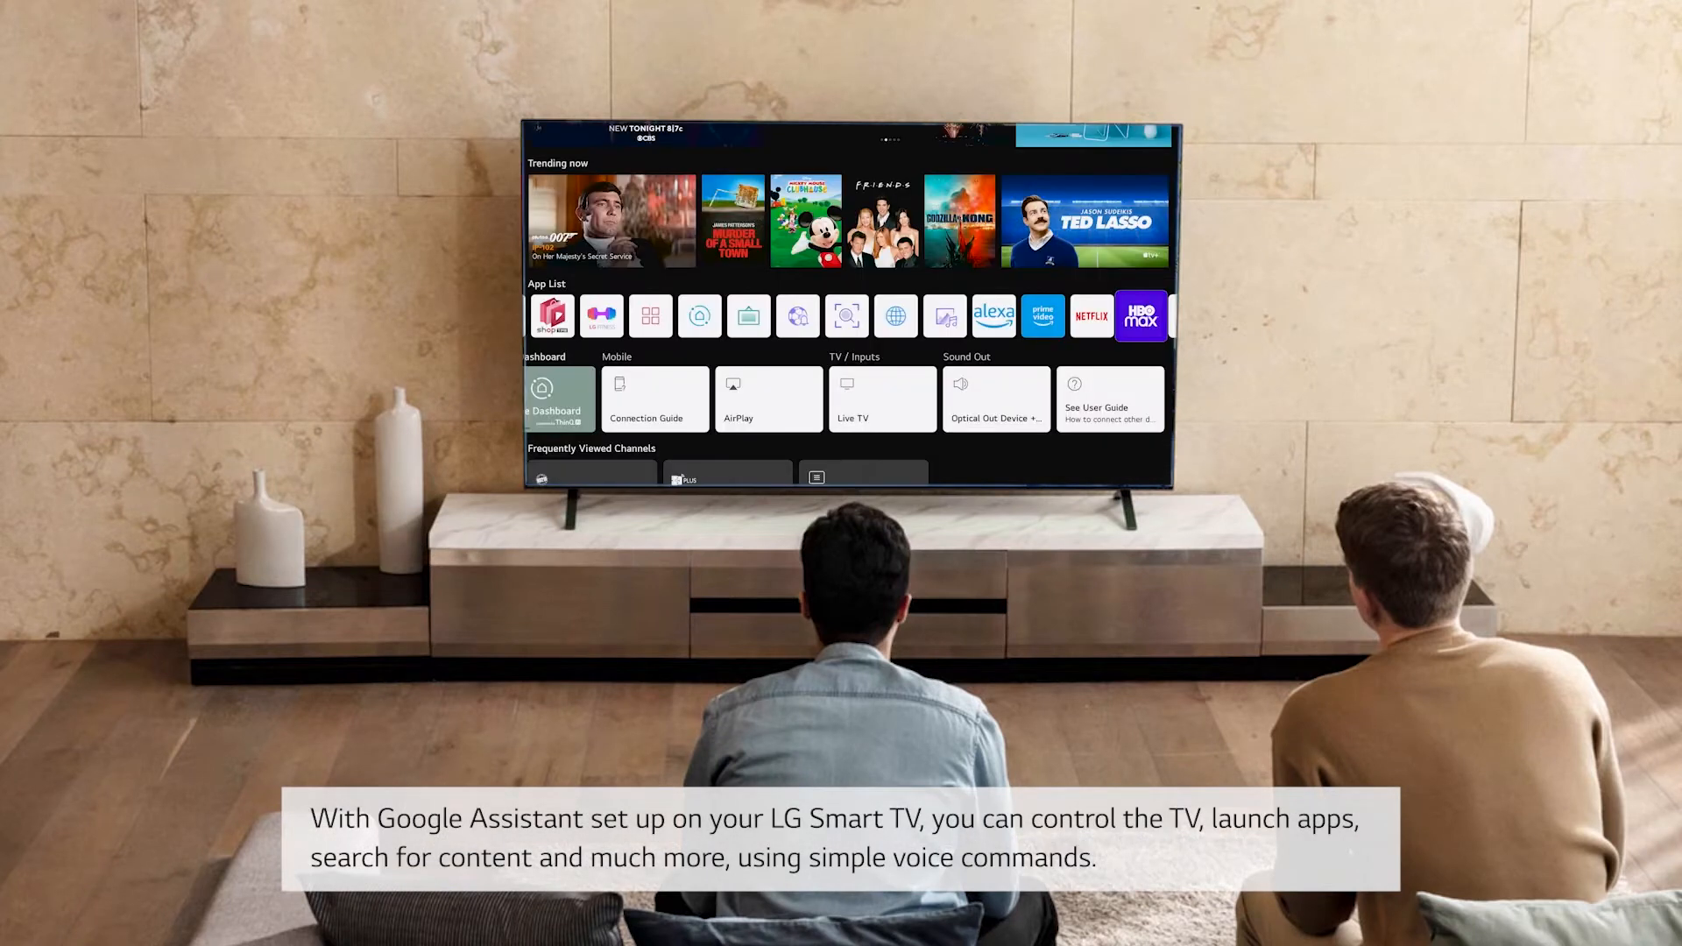
Step: Find LG ThinQ in the phone's App Store and start downloading it
click(1139, 316)
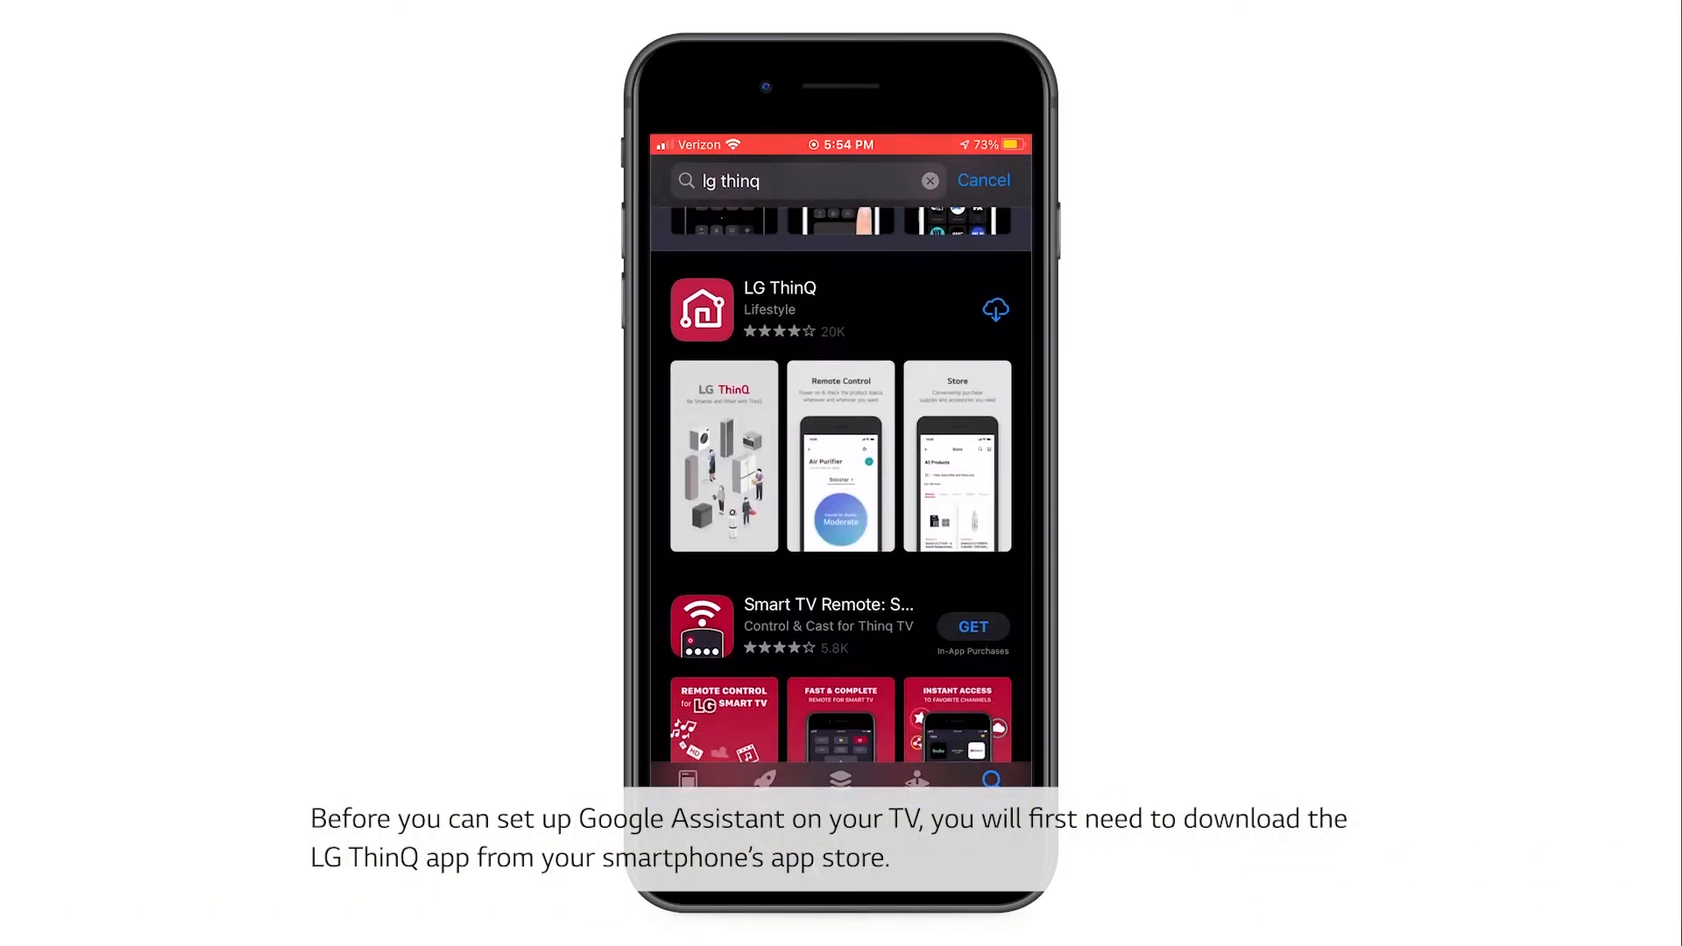
click(995, 308)
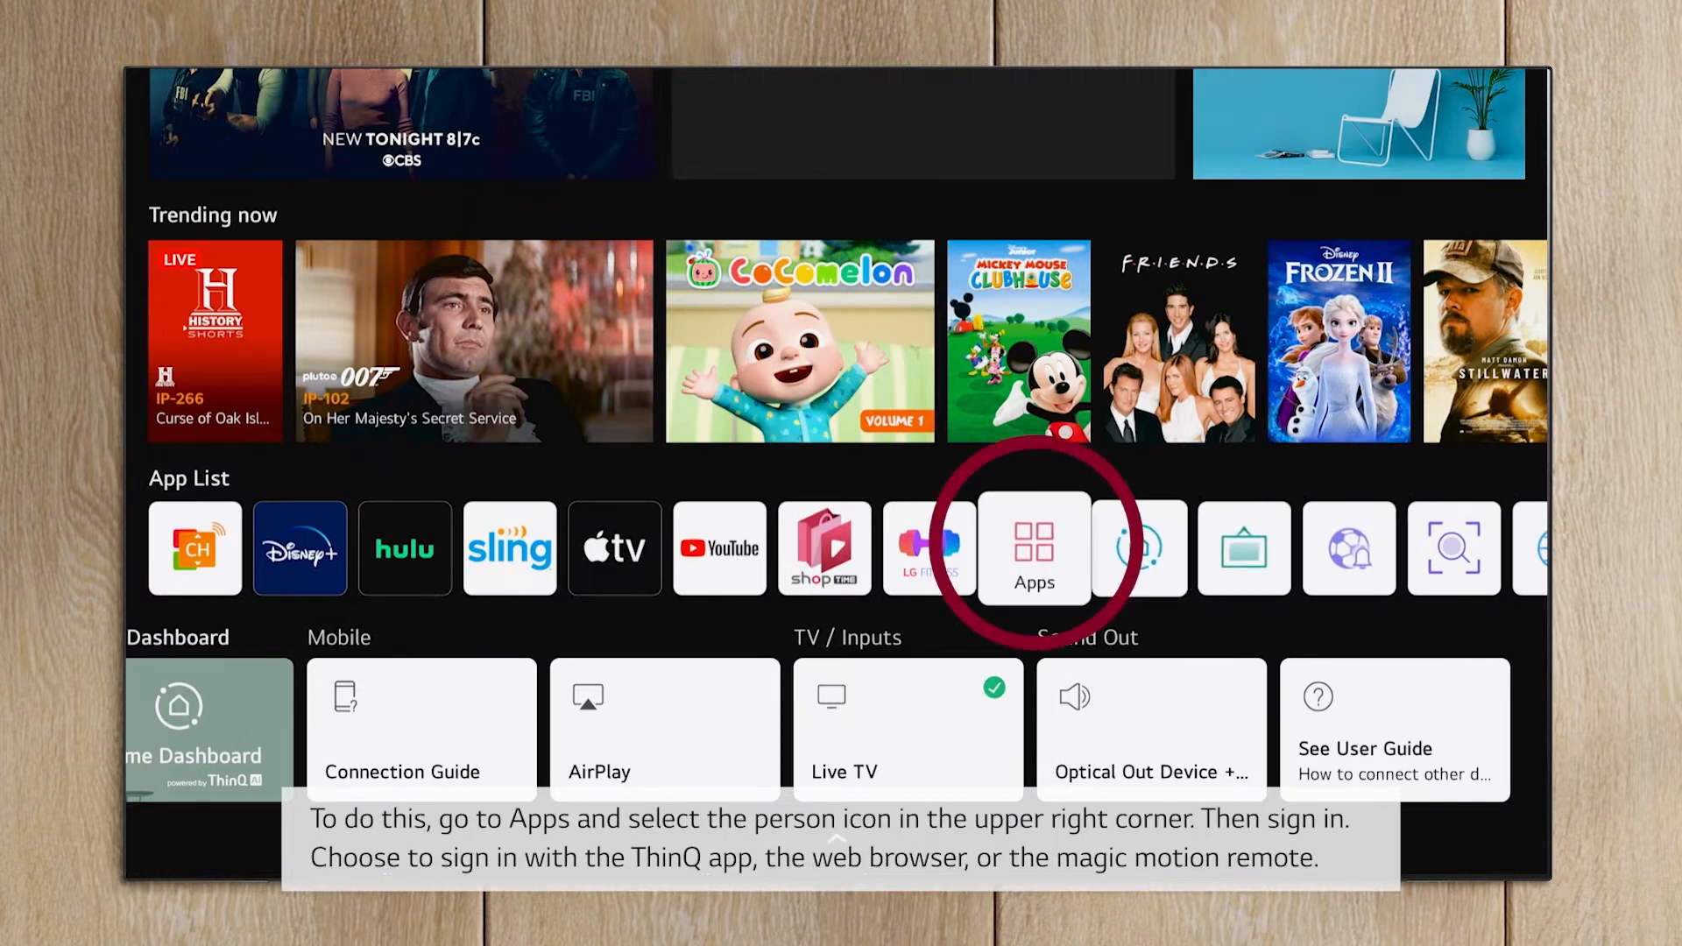
Step: From the TV's Apps screen, start LG account sign-in and choose the existing account to log in with
click(1034, 550)
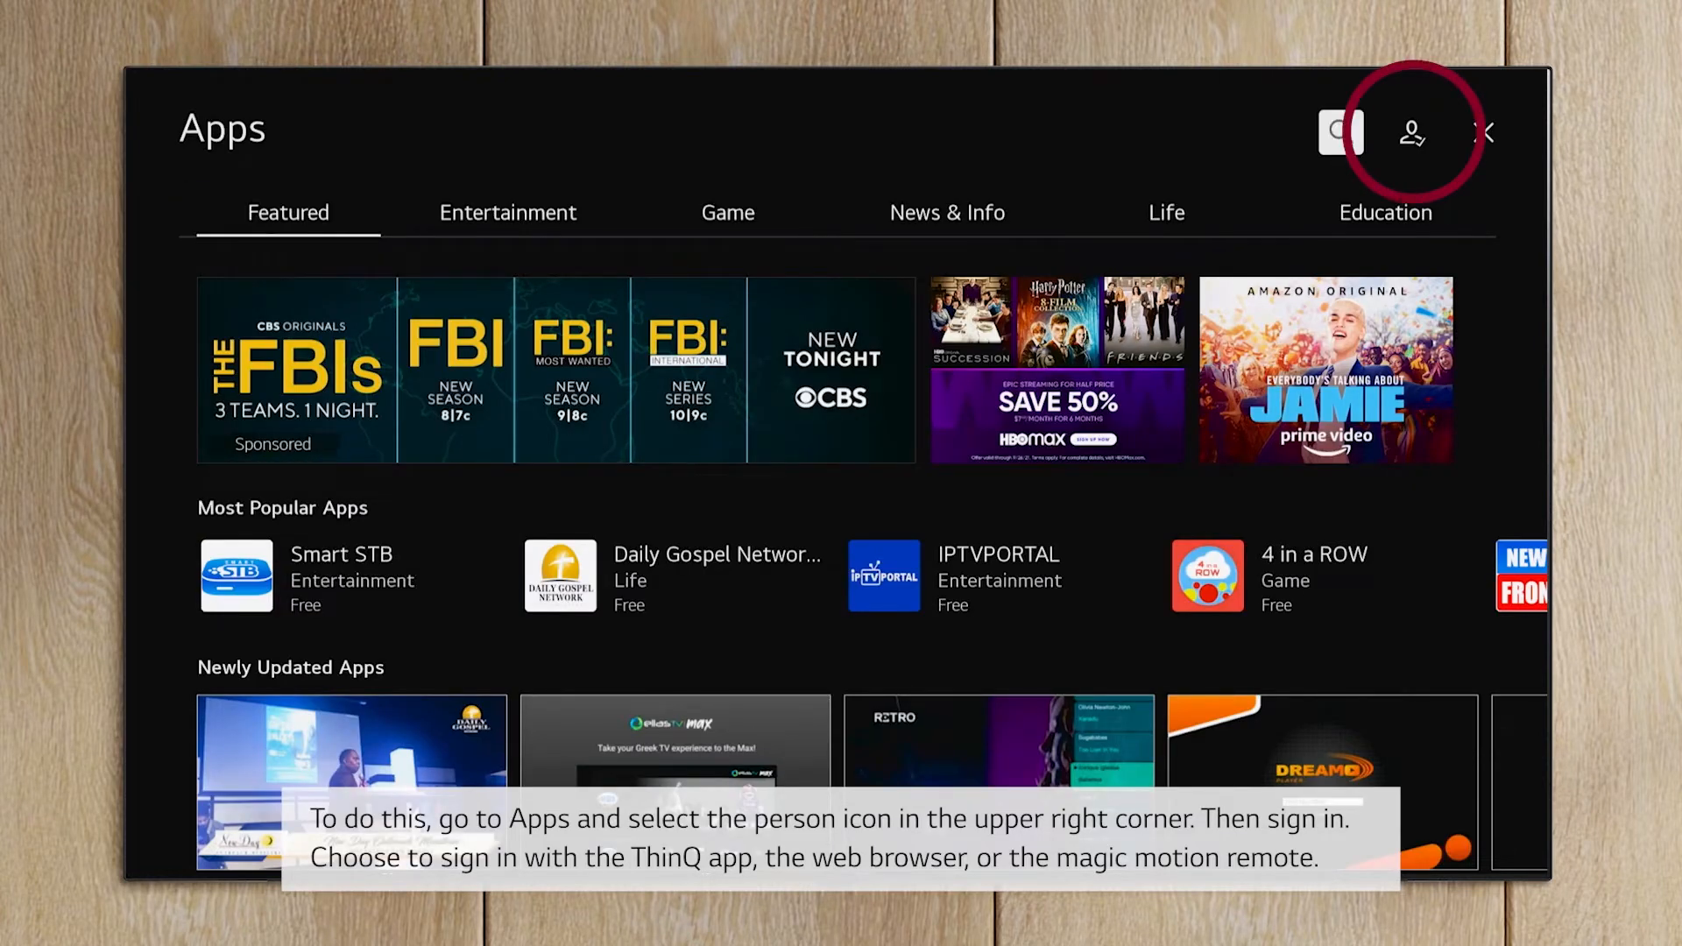
click(1410, 133)
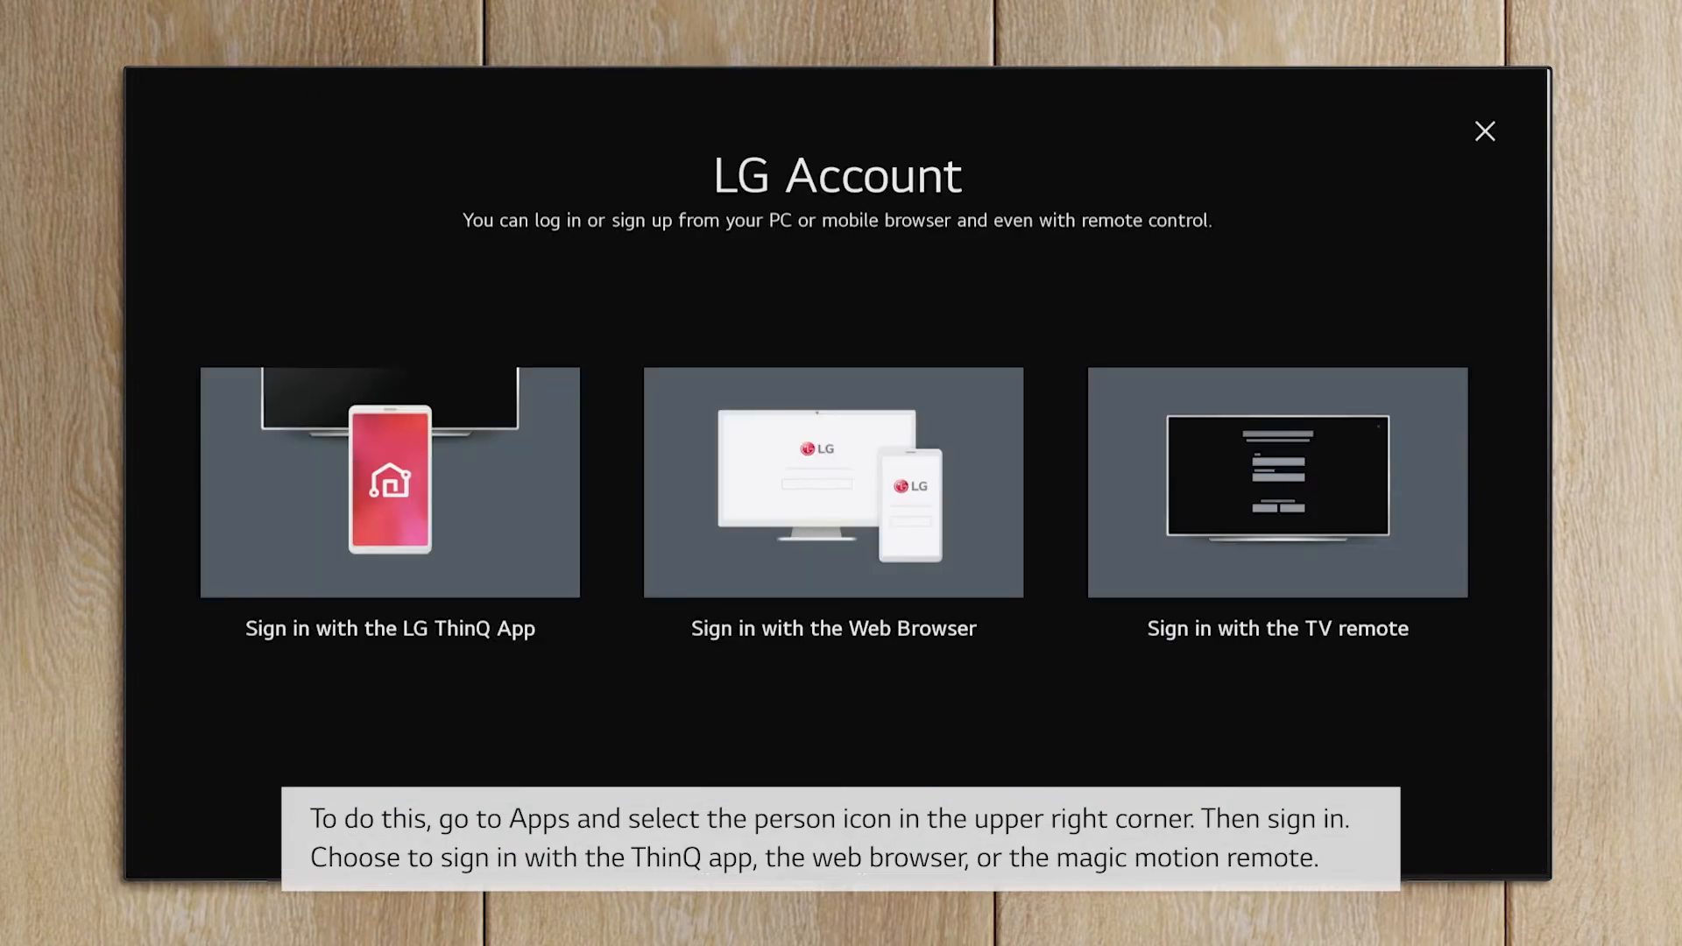
click(1276, 484)
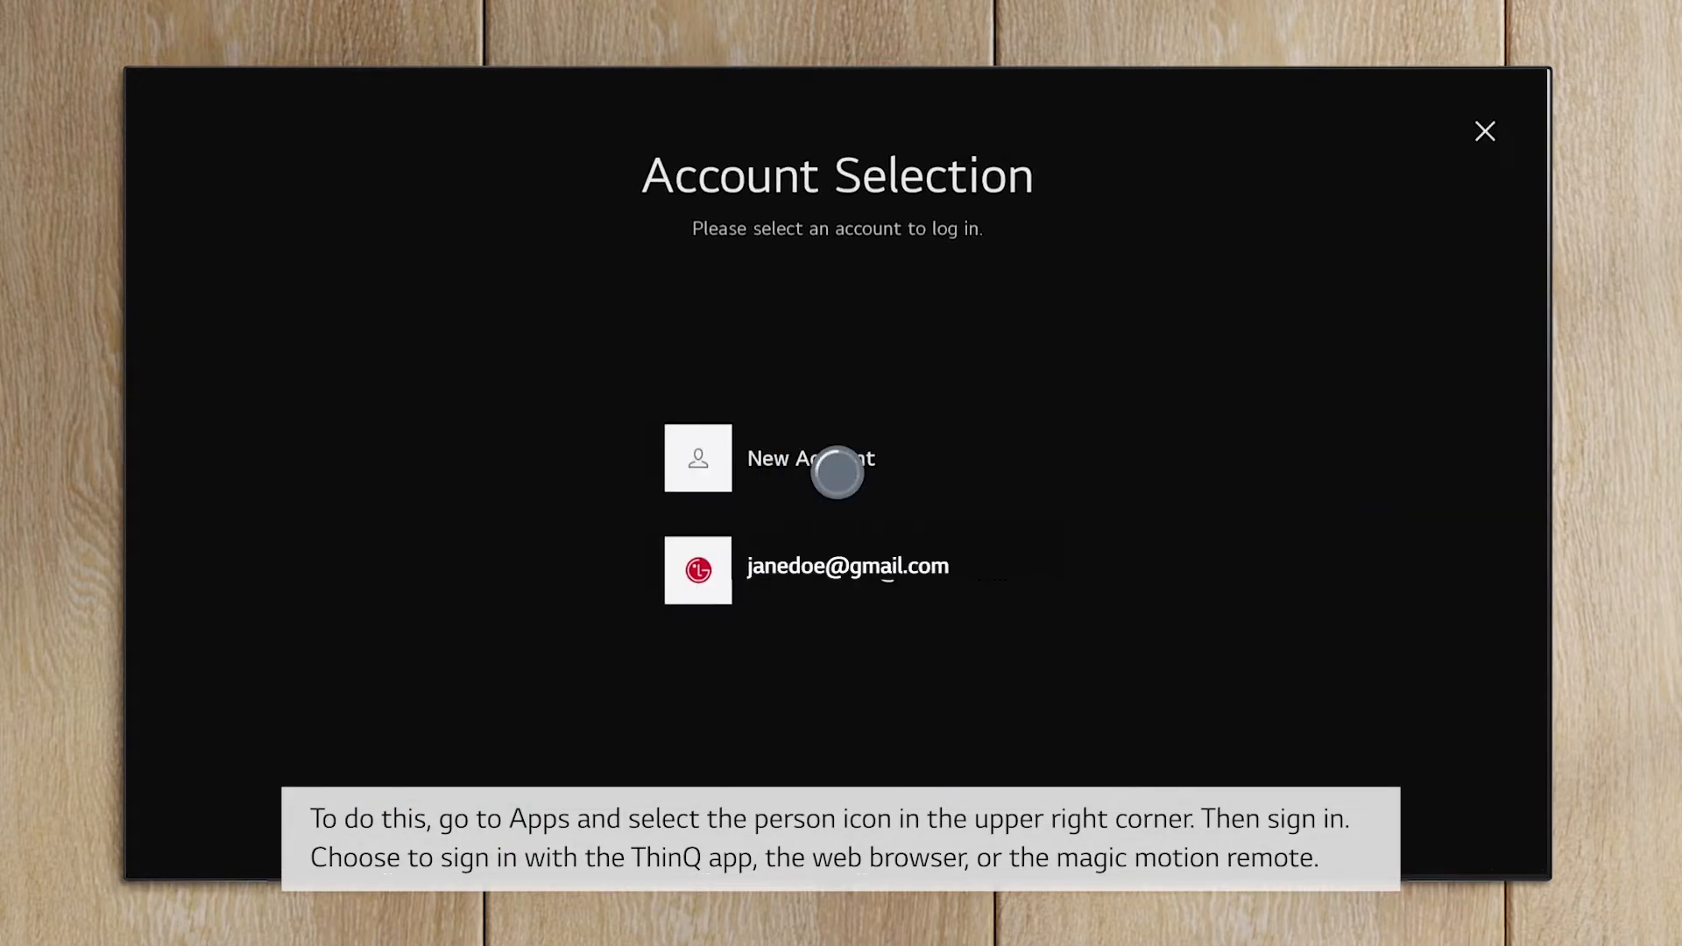
click(848, 565)
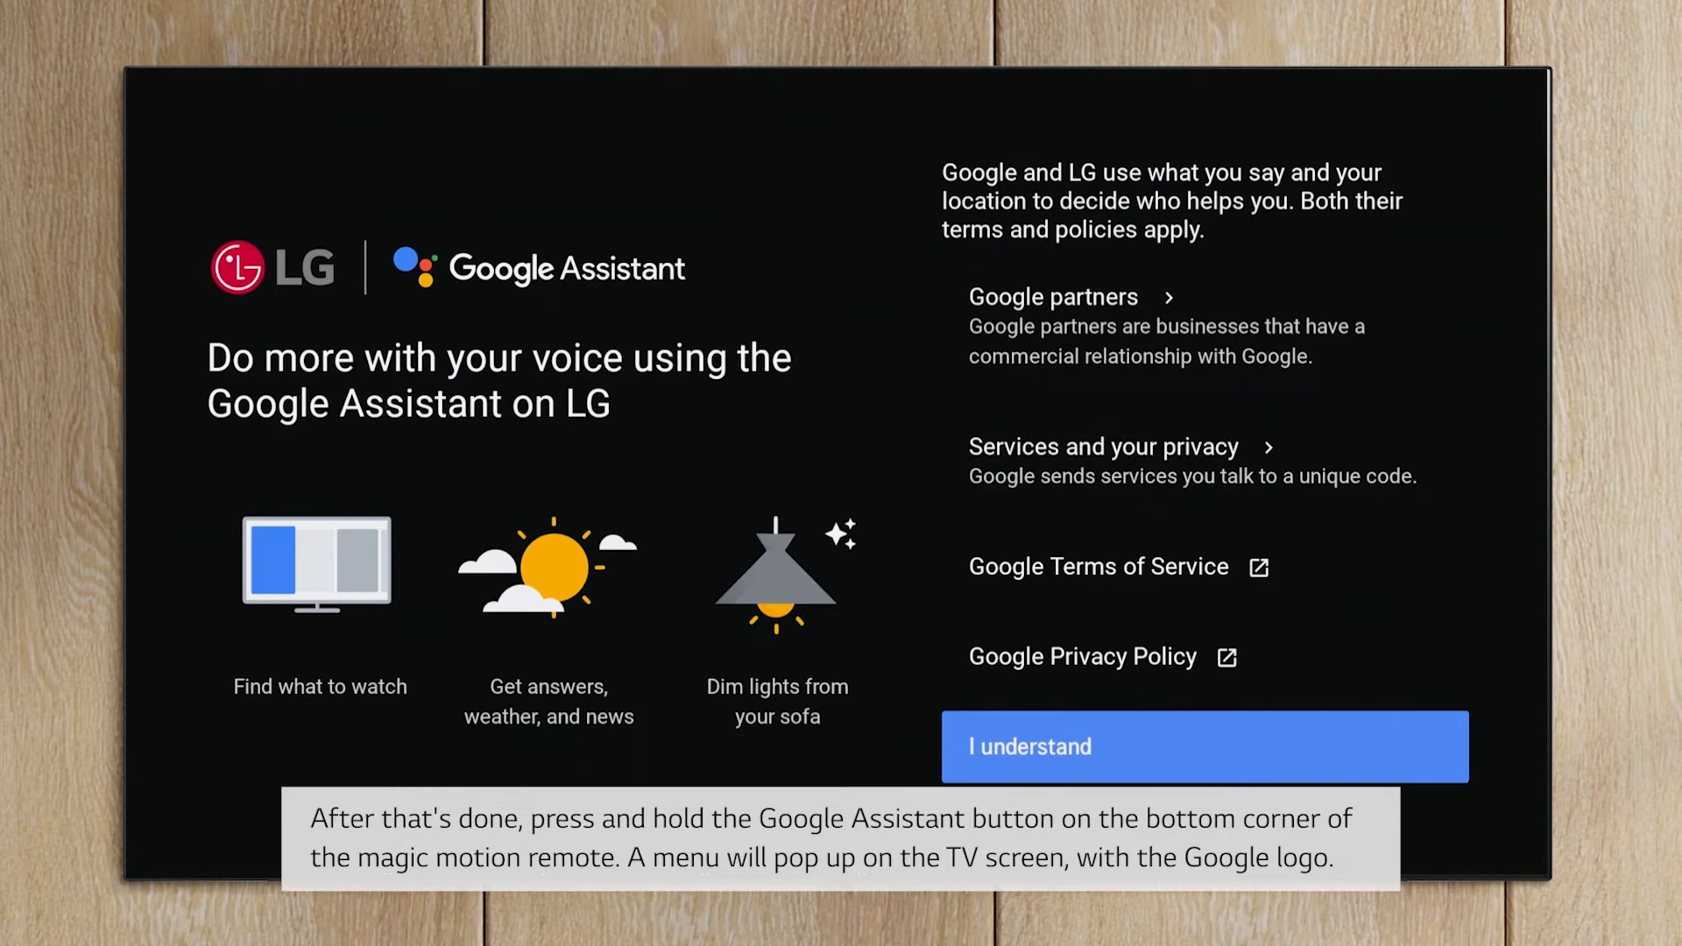
Step: Select I understand on the Google Assistant terms, then Allow Google and LG to share information
click(1206, 746)
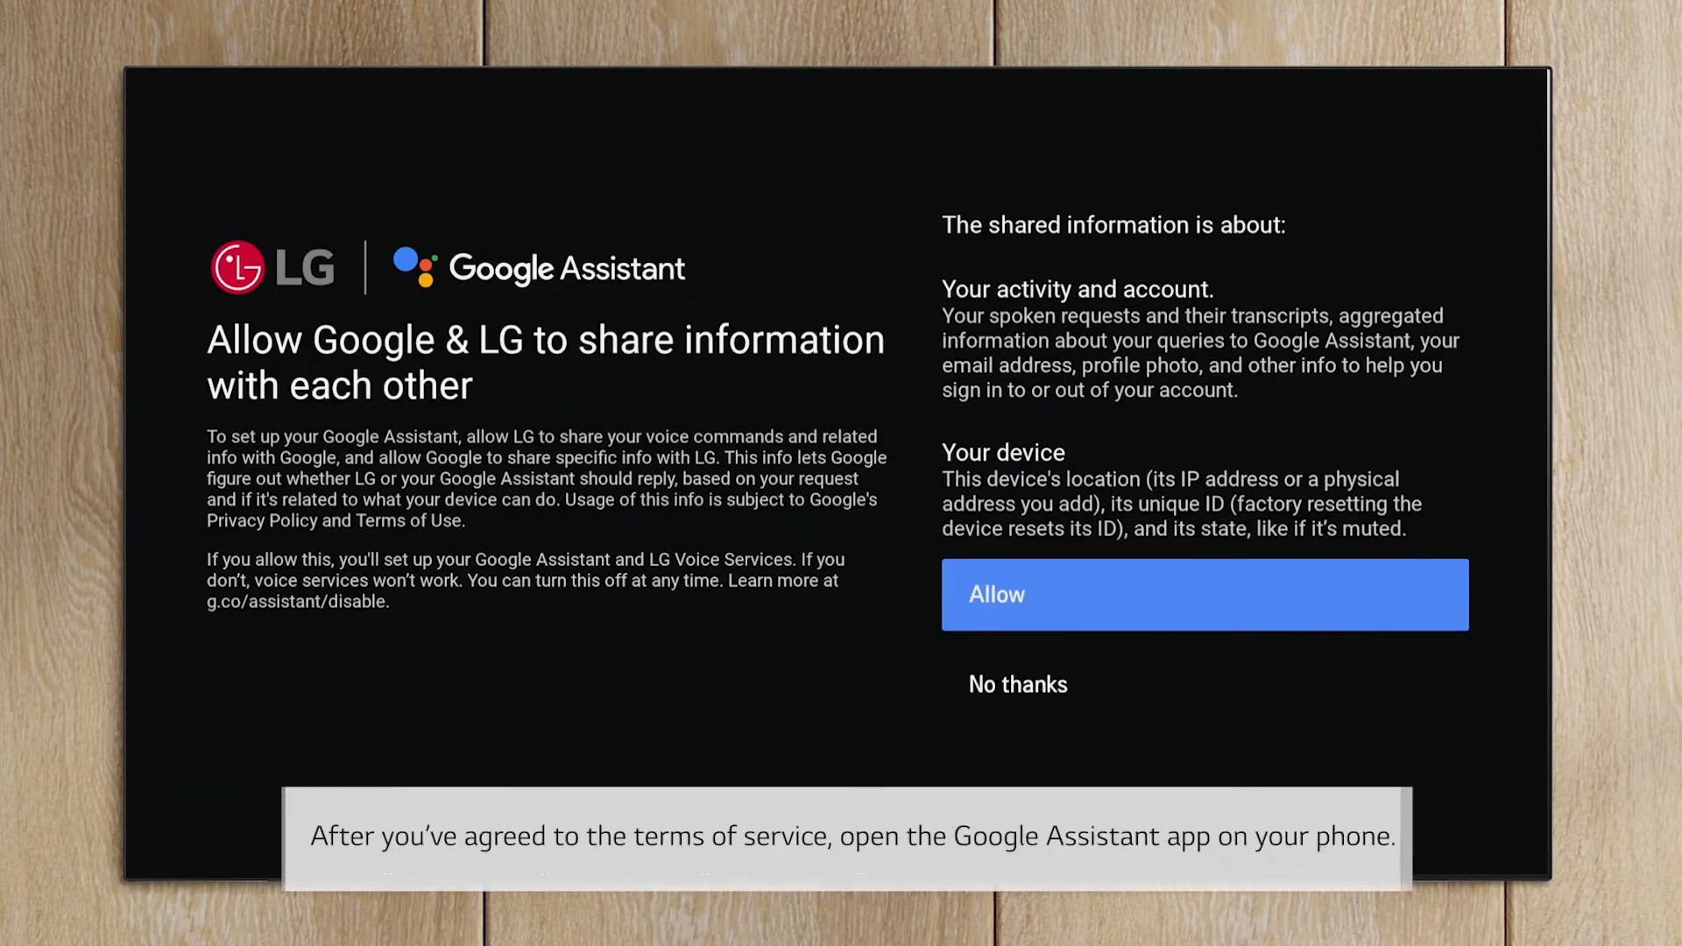
click(1205, 594)
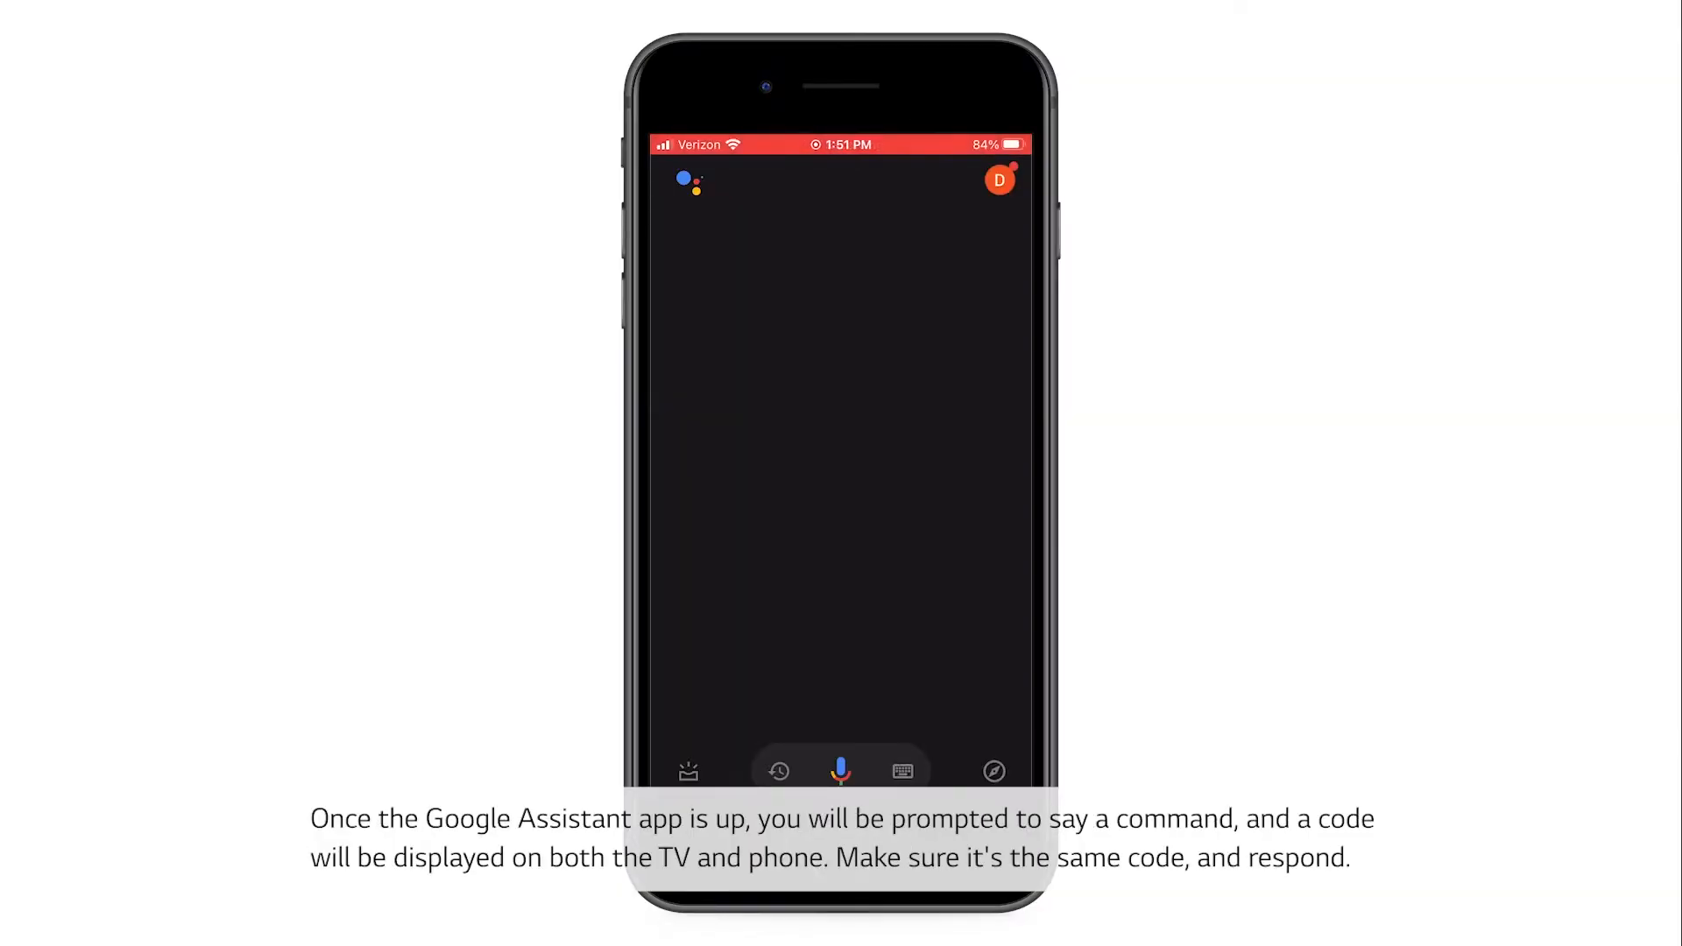
Step: Ask the phone's Google Assistant to set up the TV, confirm code 4330 matches, and allow the TV to use it
click(838, 771)
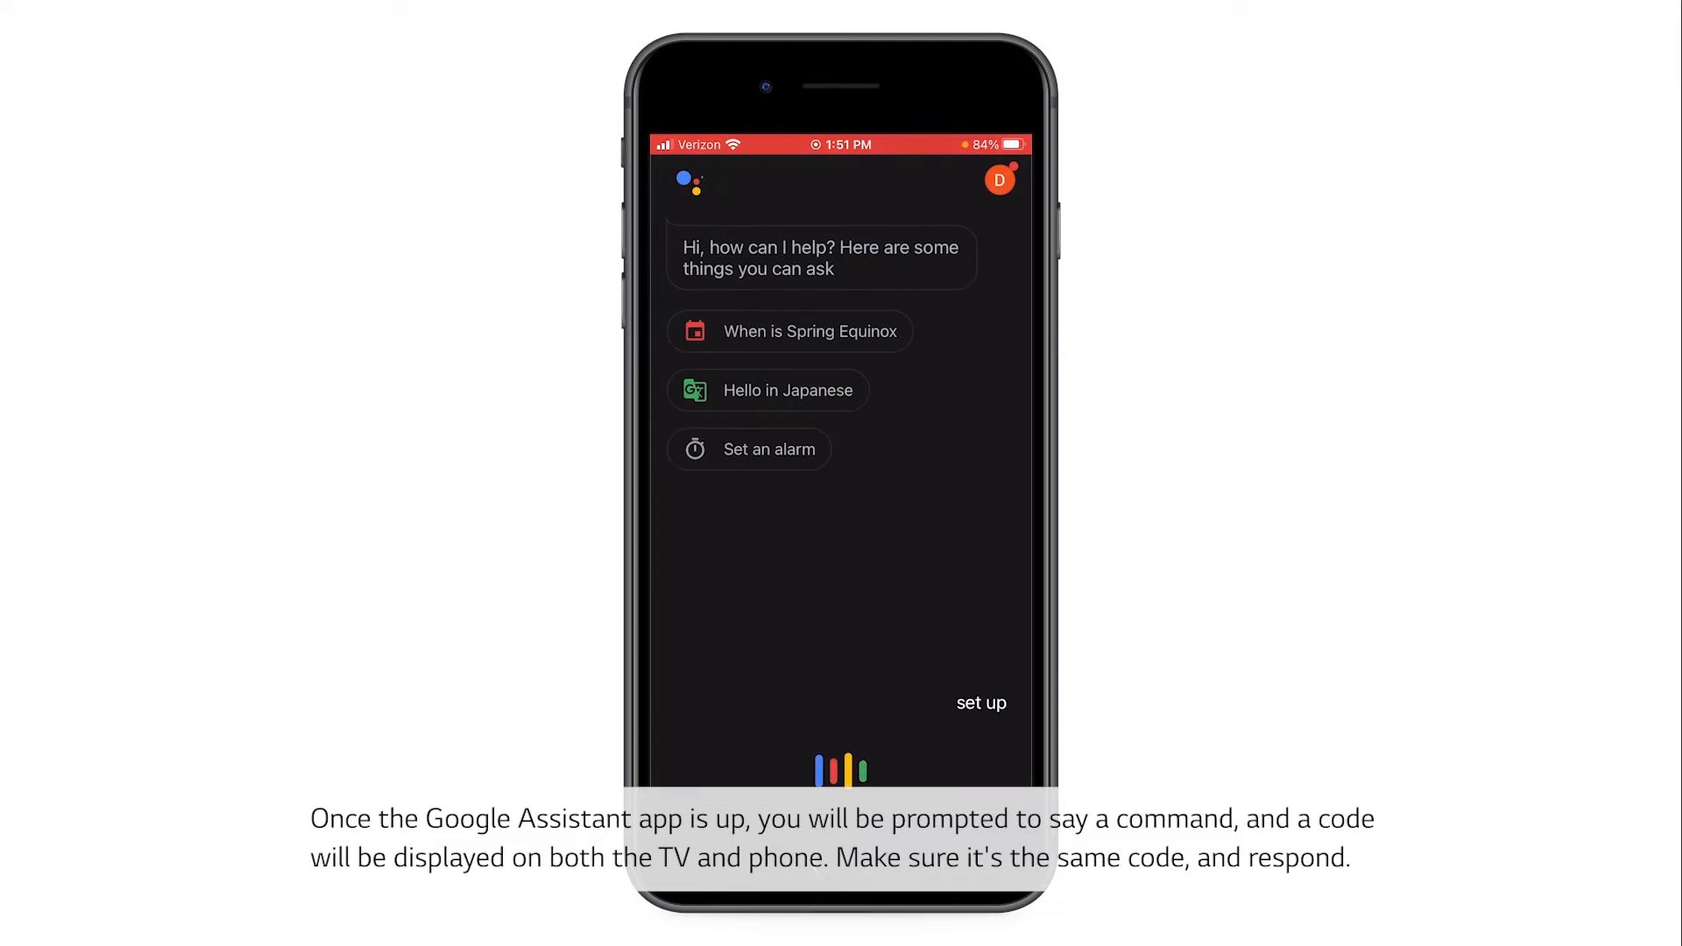
click(981, 703)
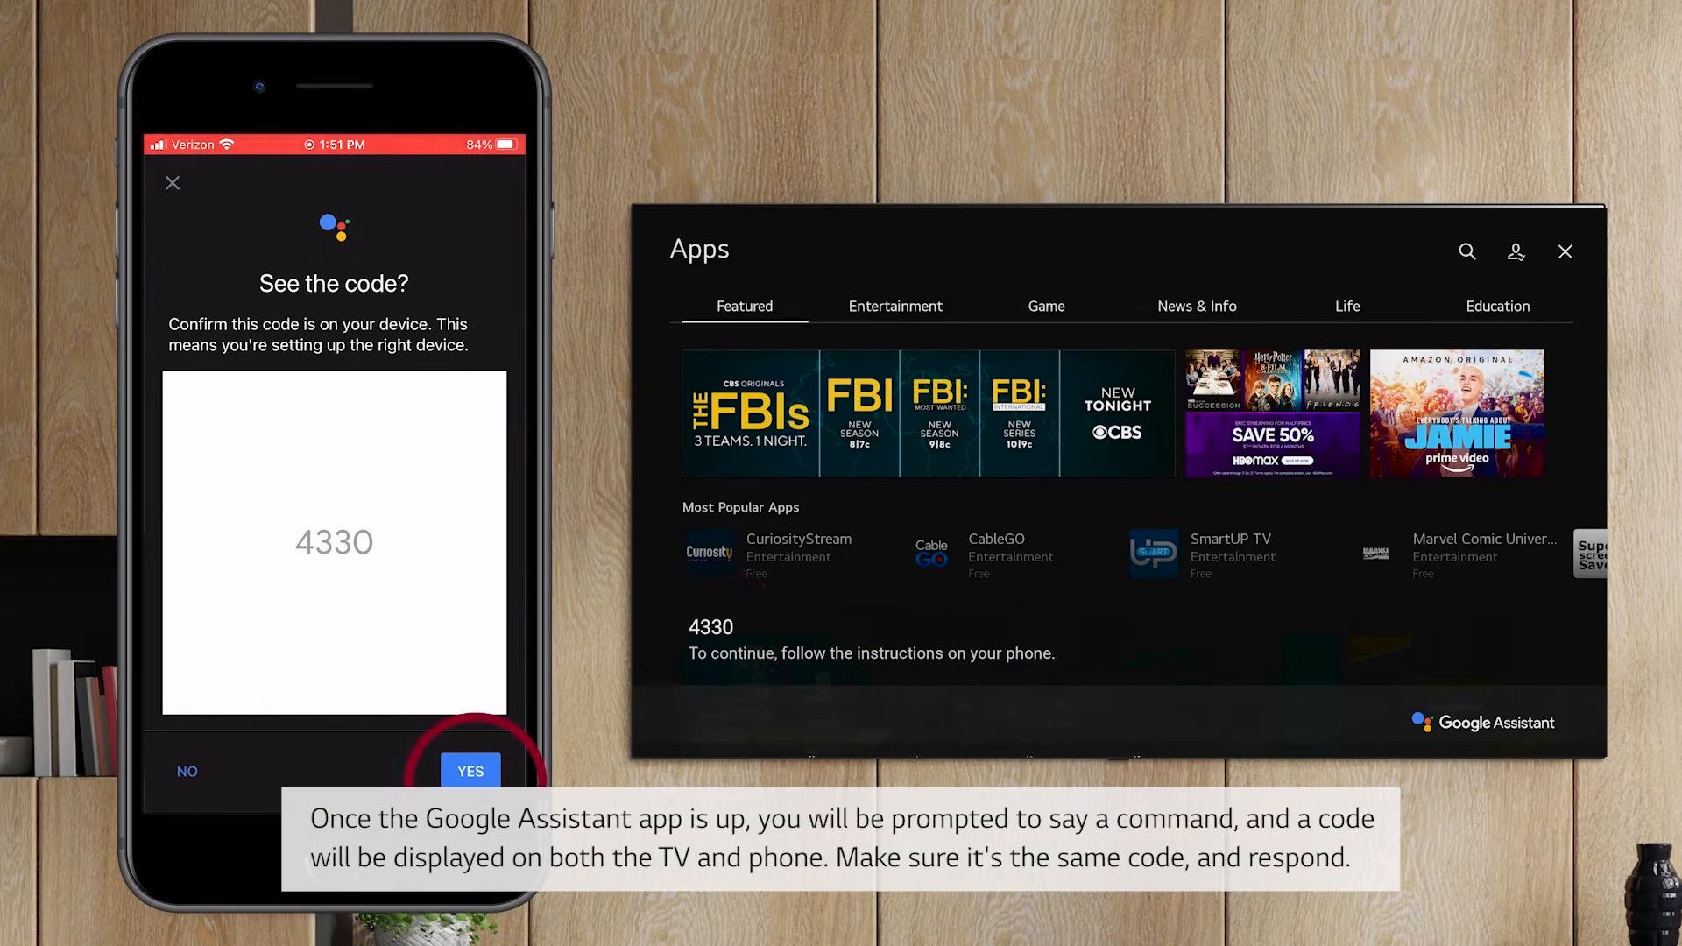
click(470, 770)
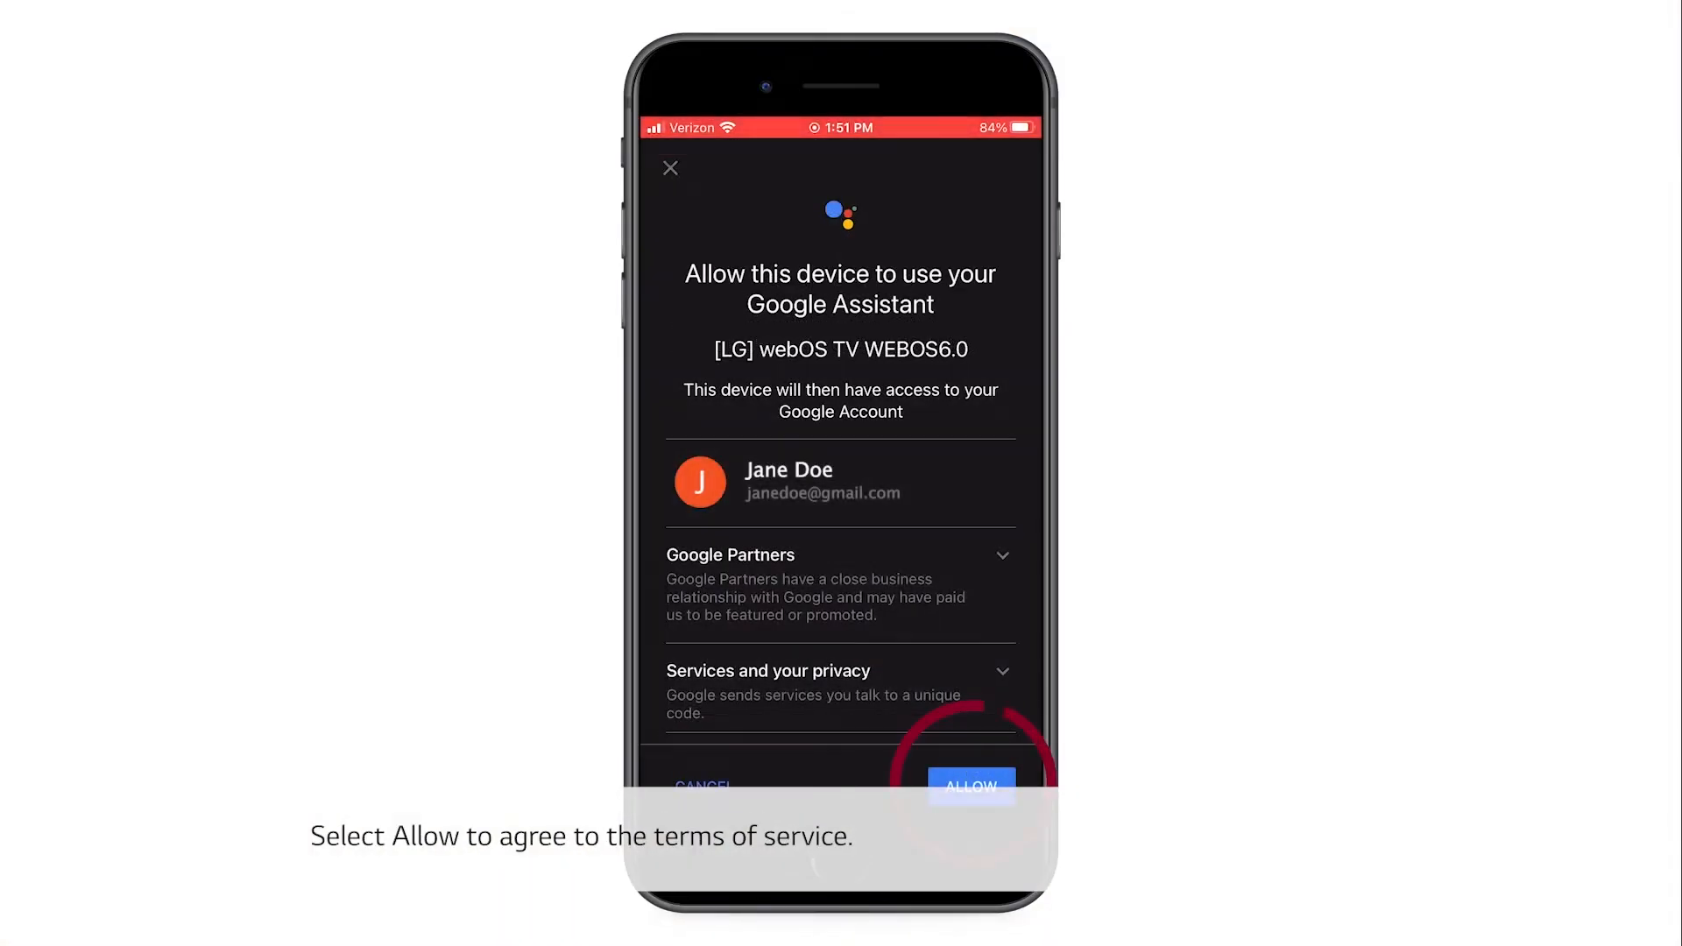
click(971, 787)
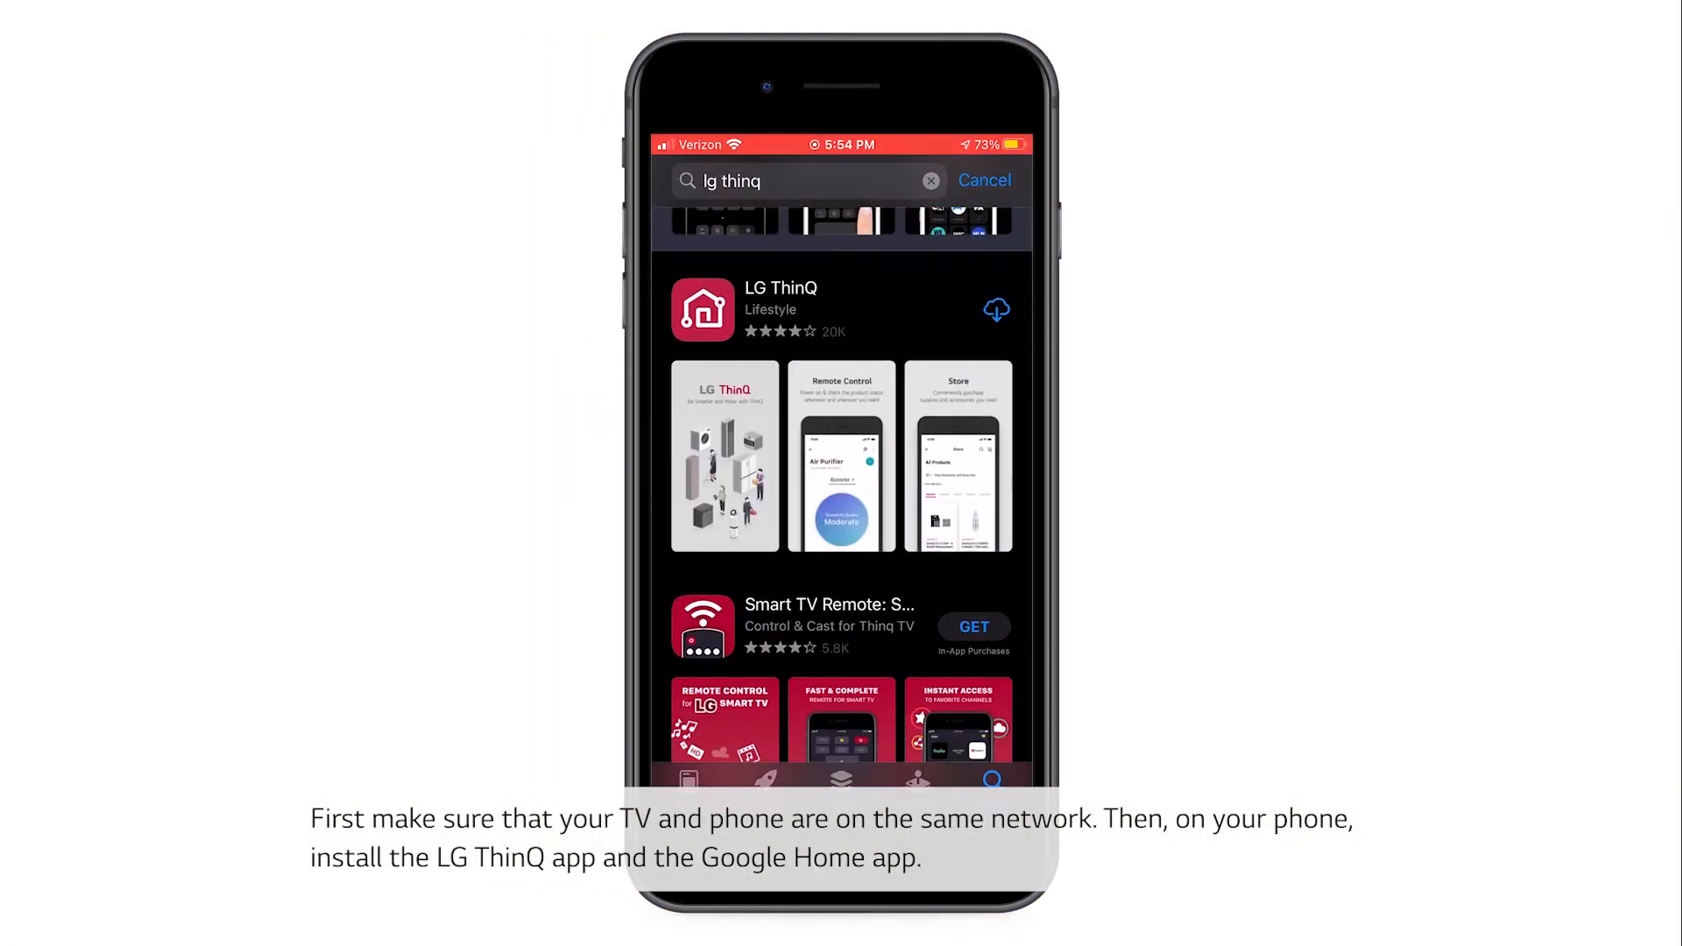
Step: Install LG ThinQ, confirm Home as the chosen home, and start linking a Works with Google service
click(995, 309)
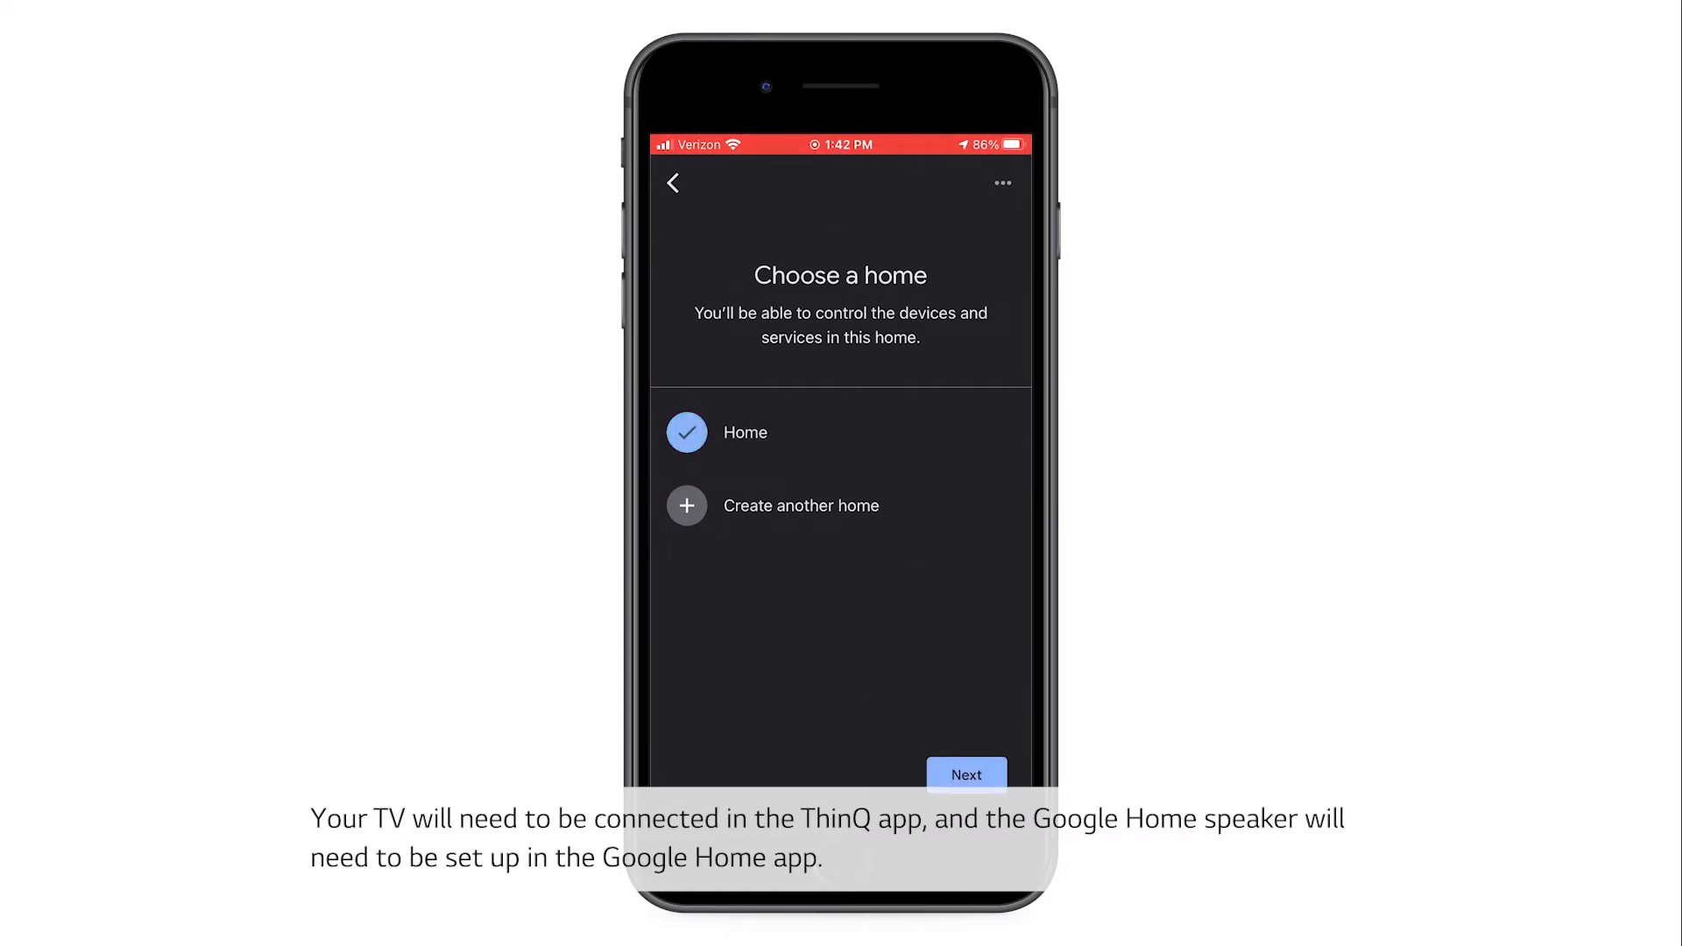
click(966, 775)
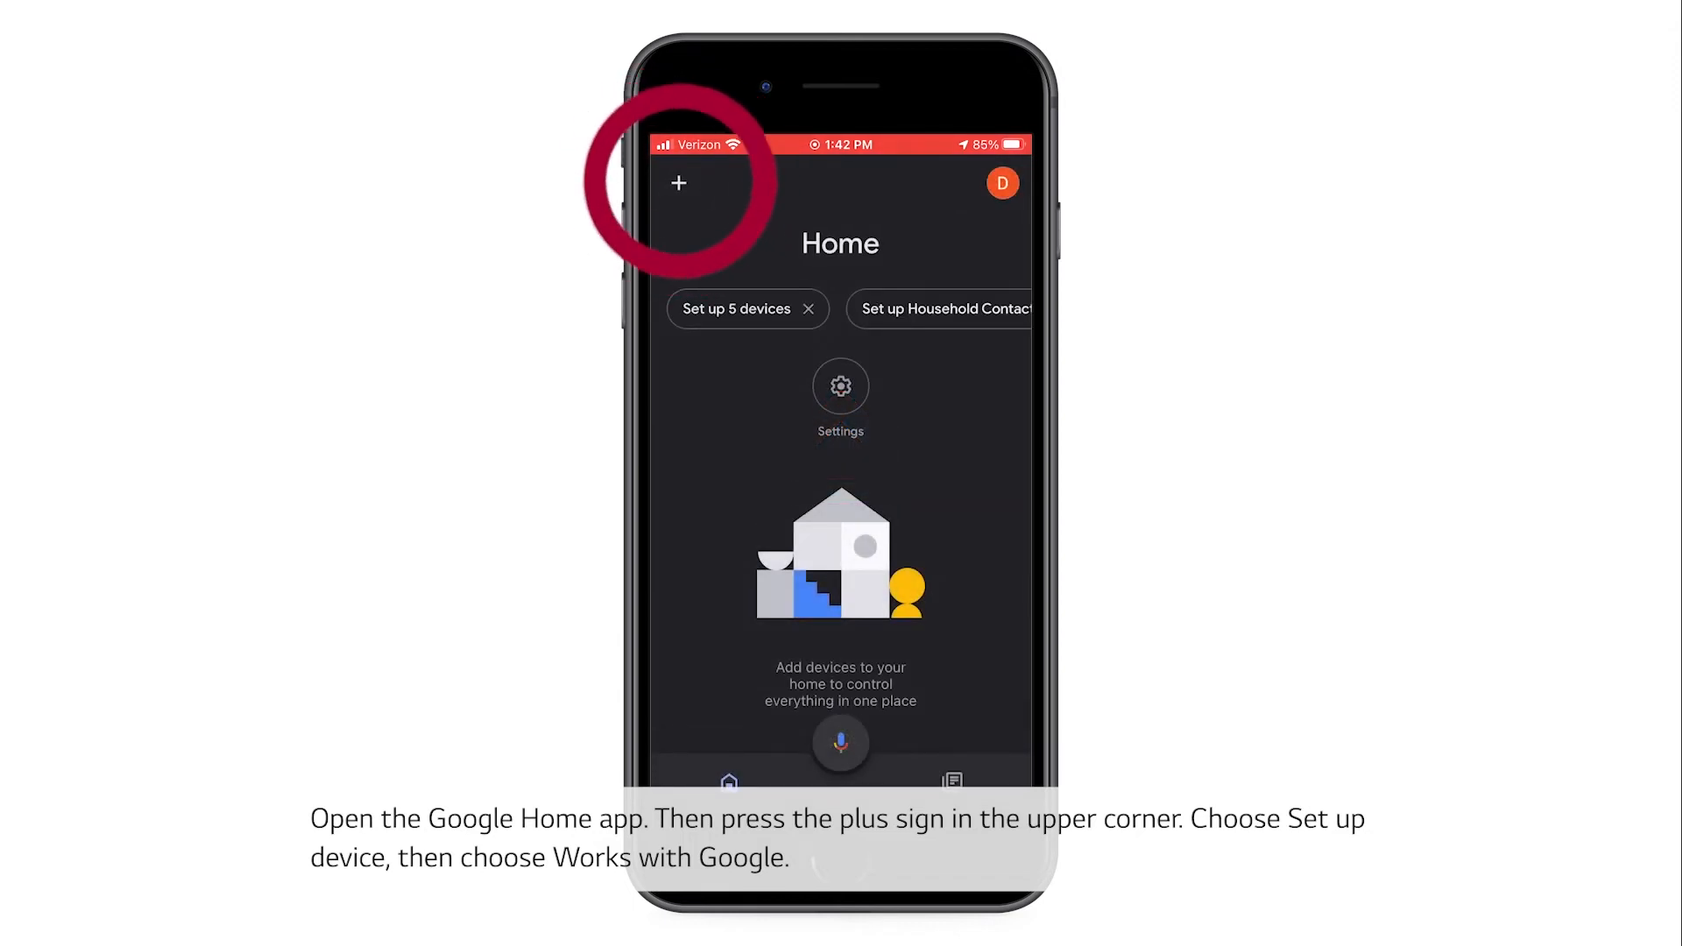
click(680, 184)
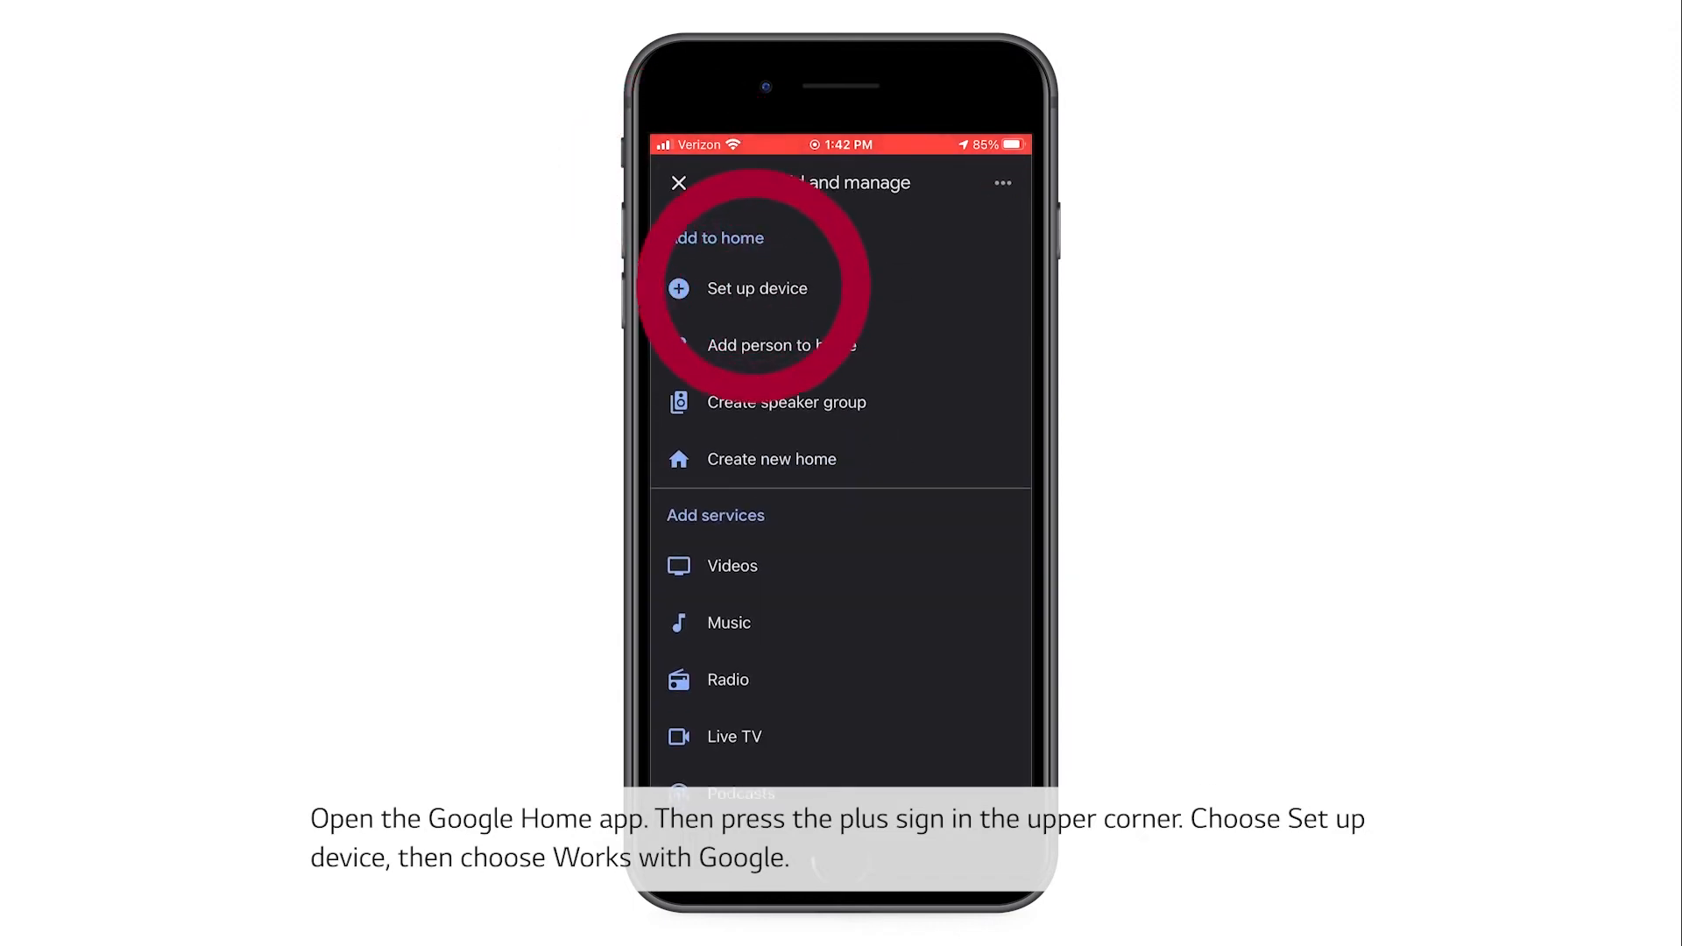
click(757, 288)
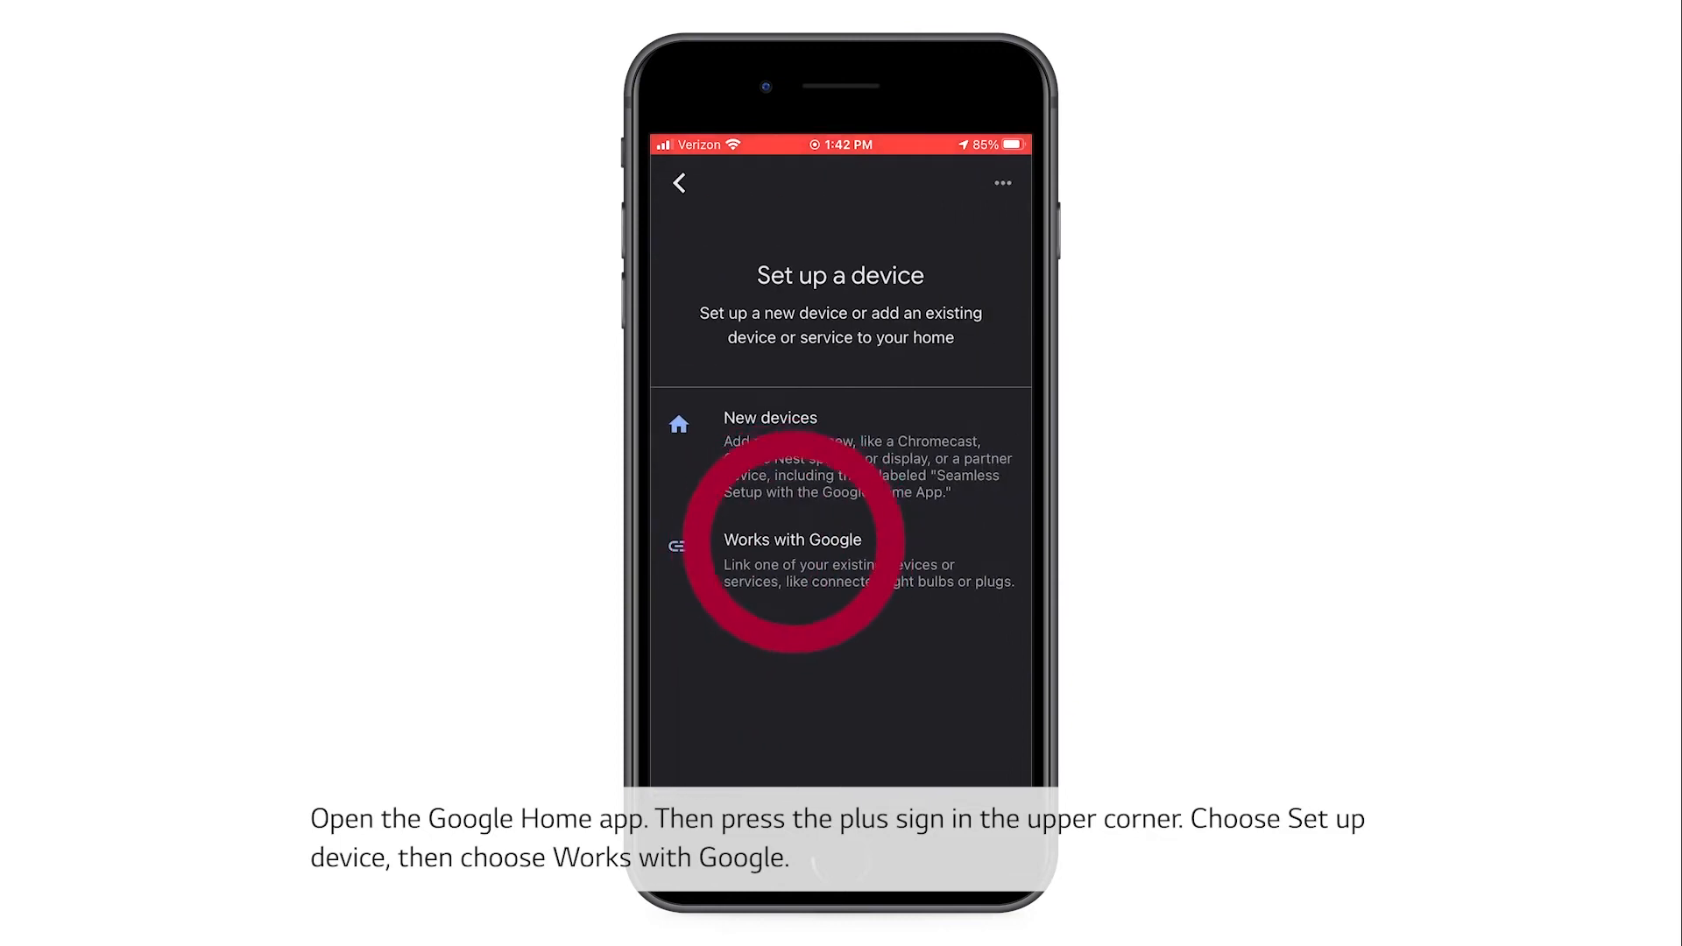
click(792, 540)
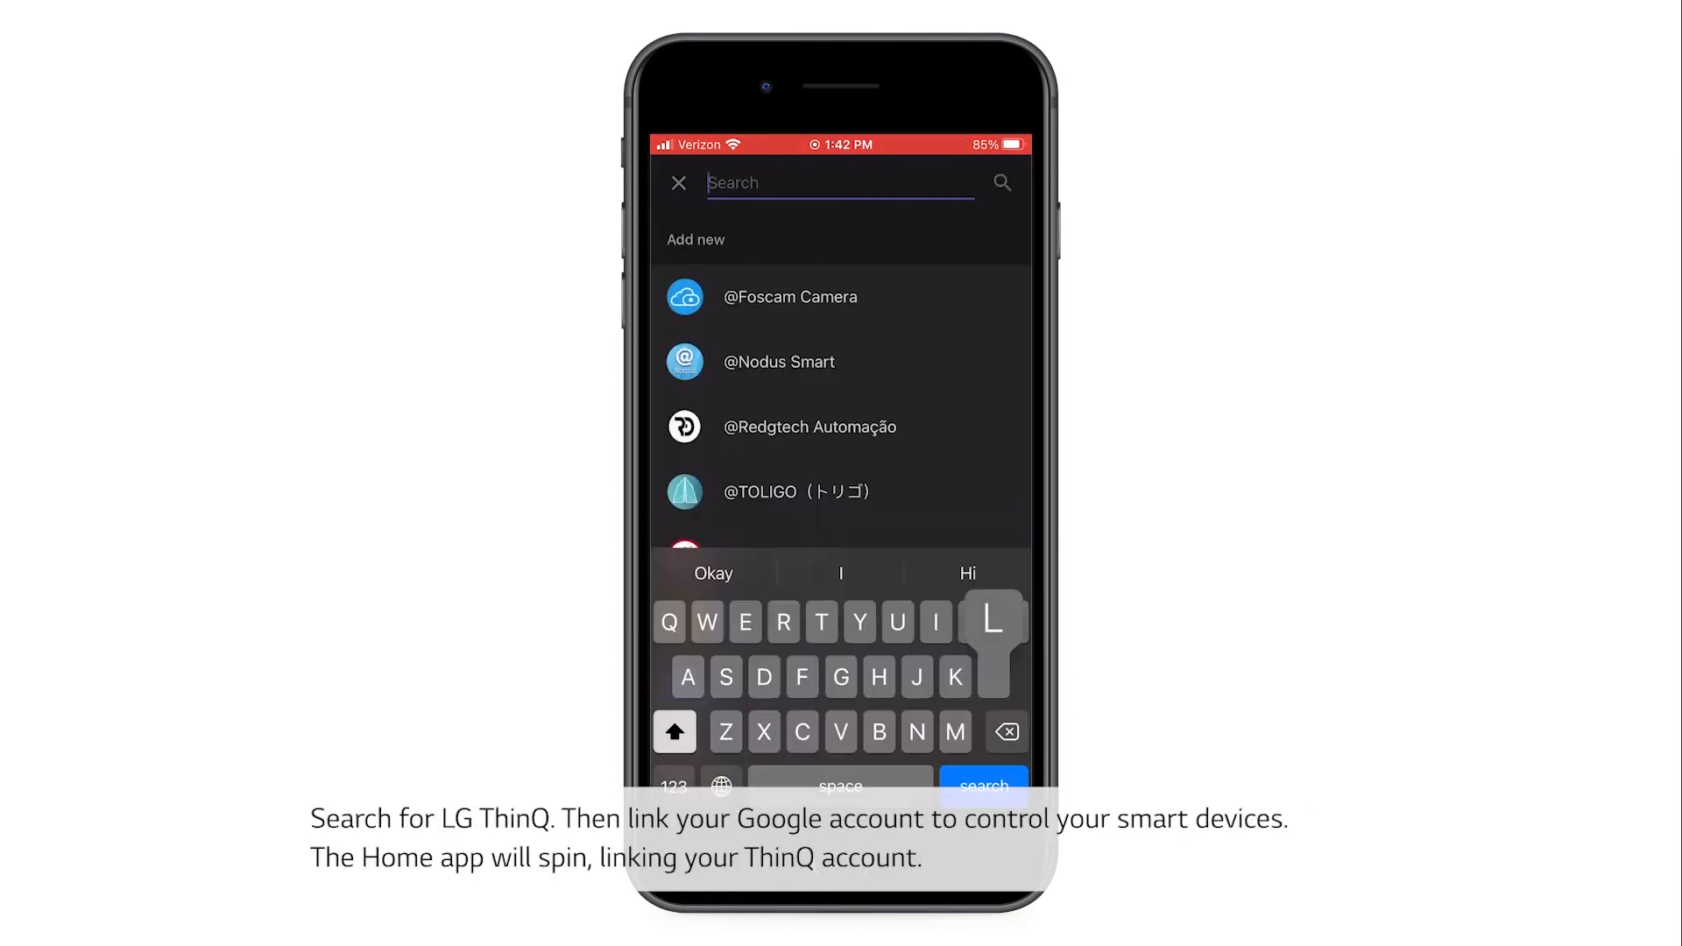
Step: Search 'Lg', choose LG ThinQ, accept all agreement terms and acknowledge the changed agreement
text(Lg)
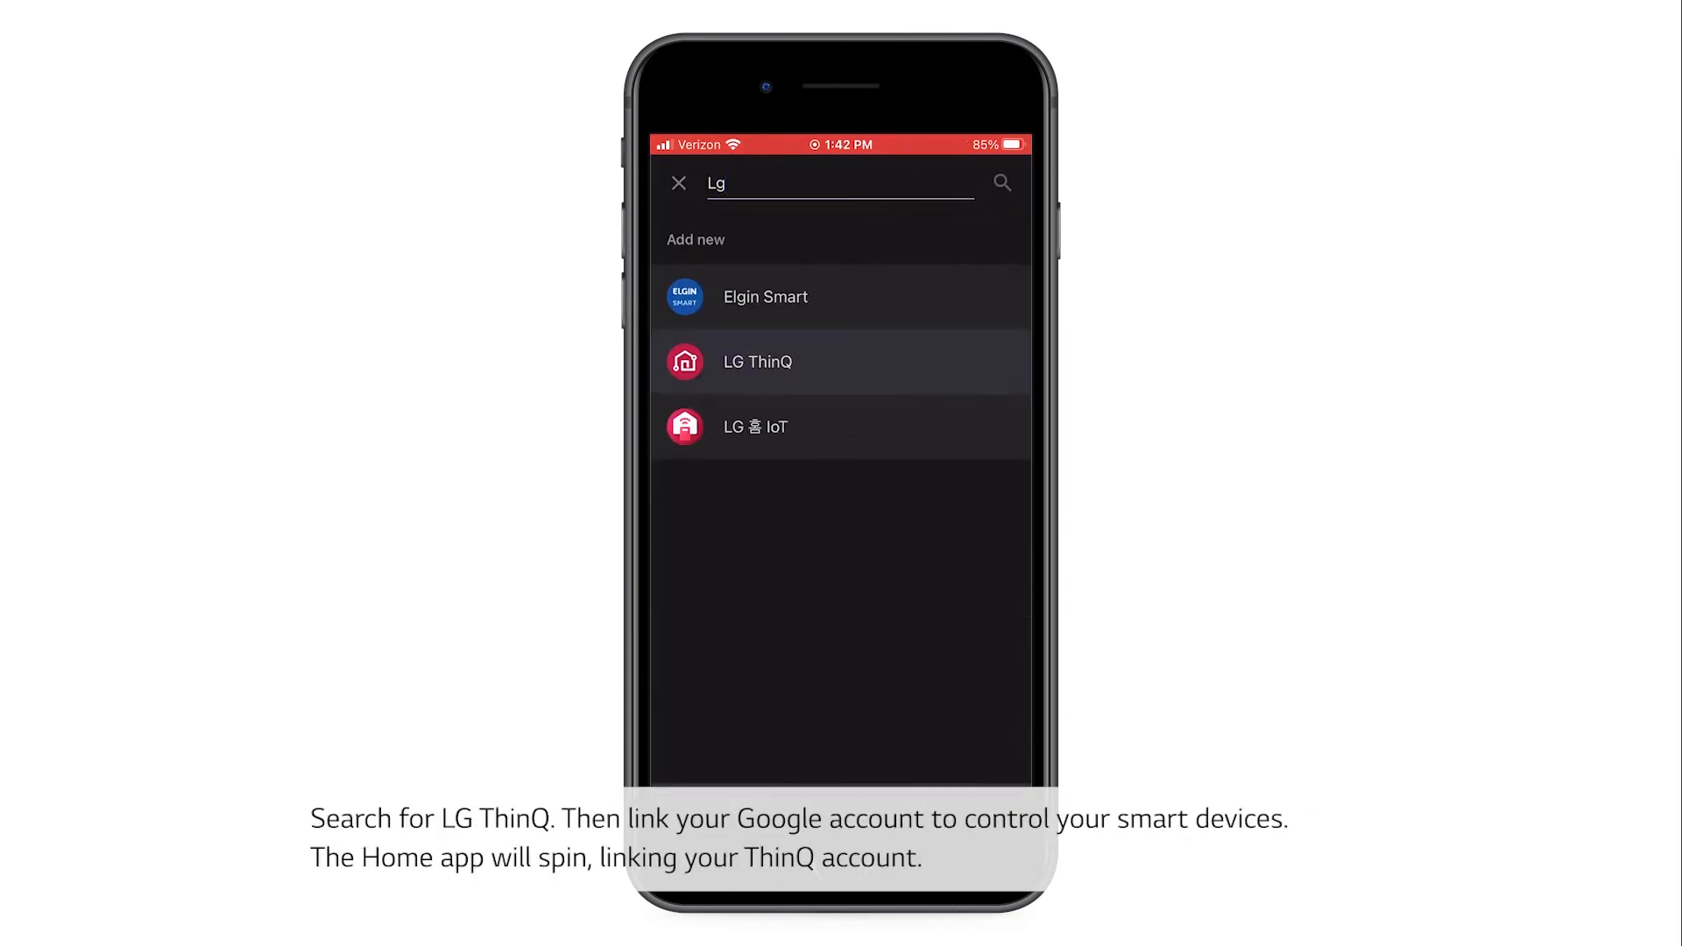
click(757, 361)
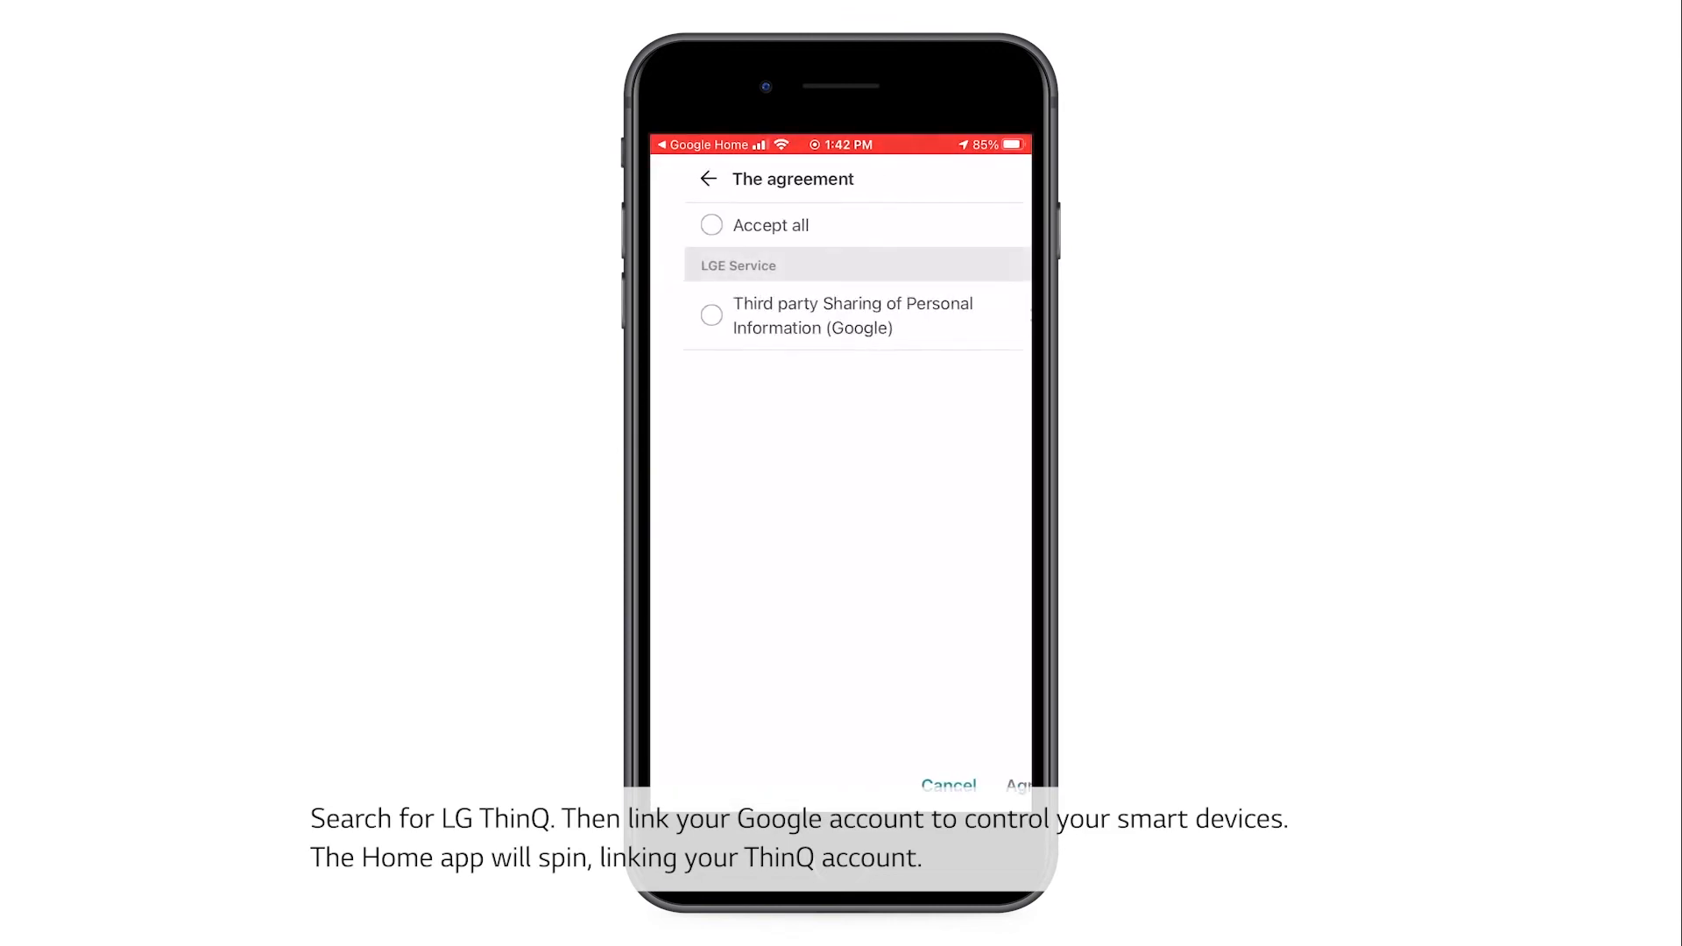
click(712, 224)
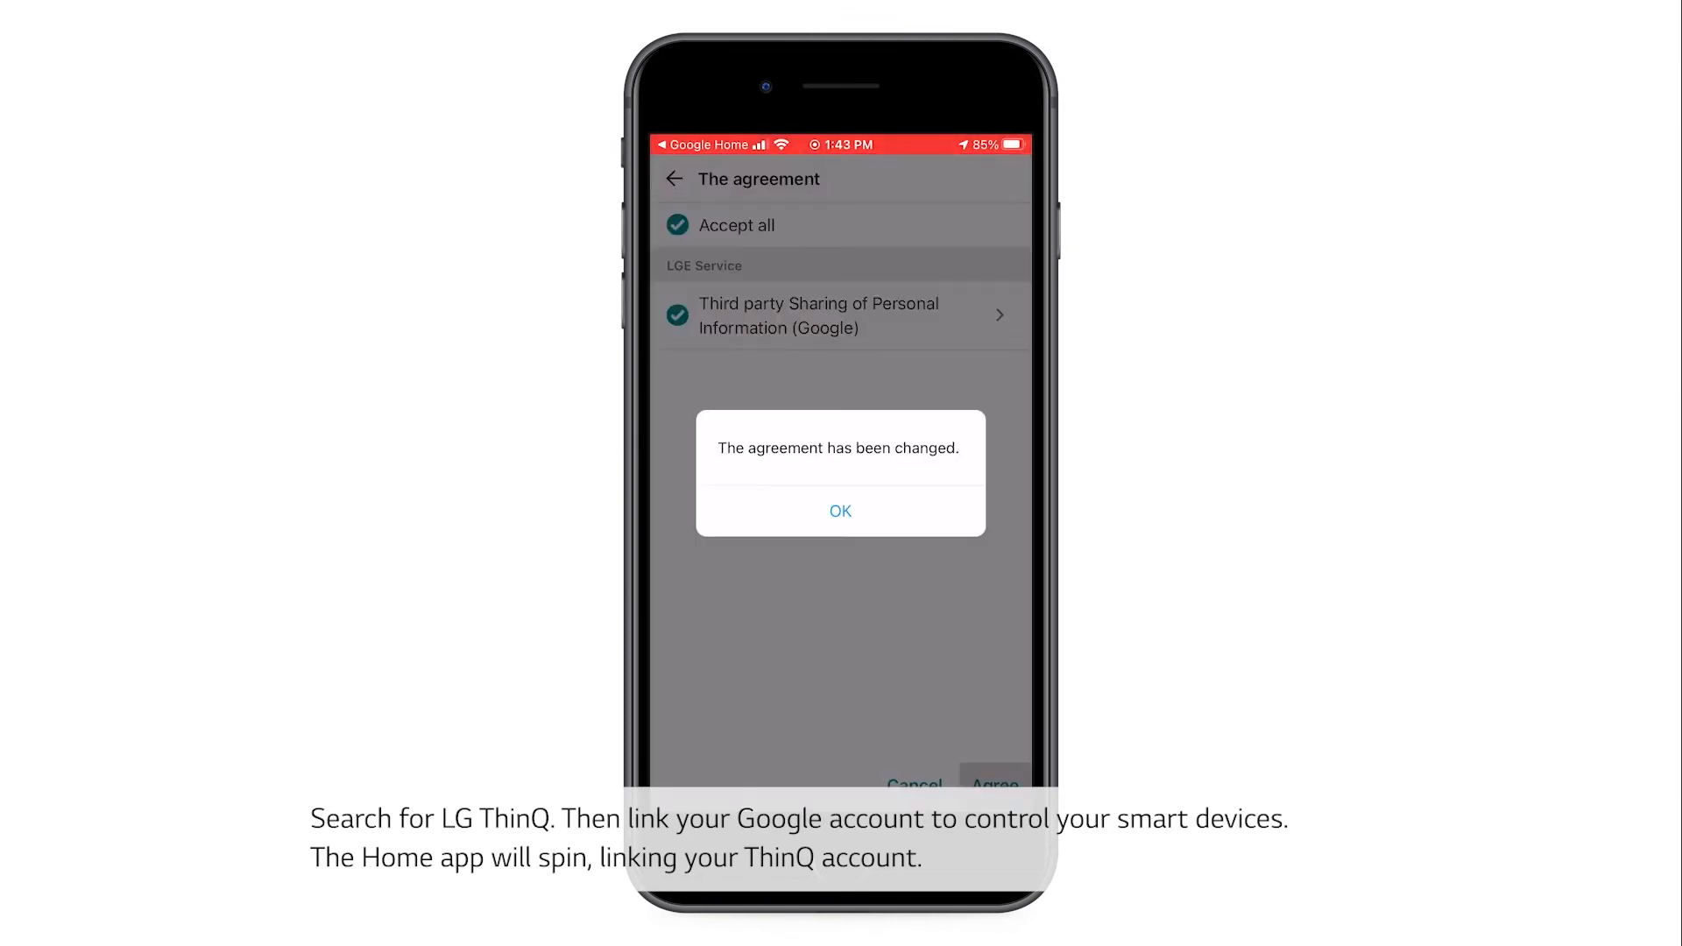
click(841, 512)
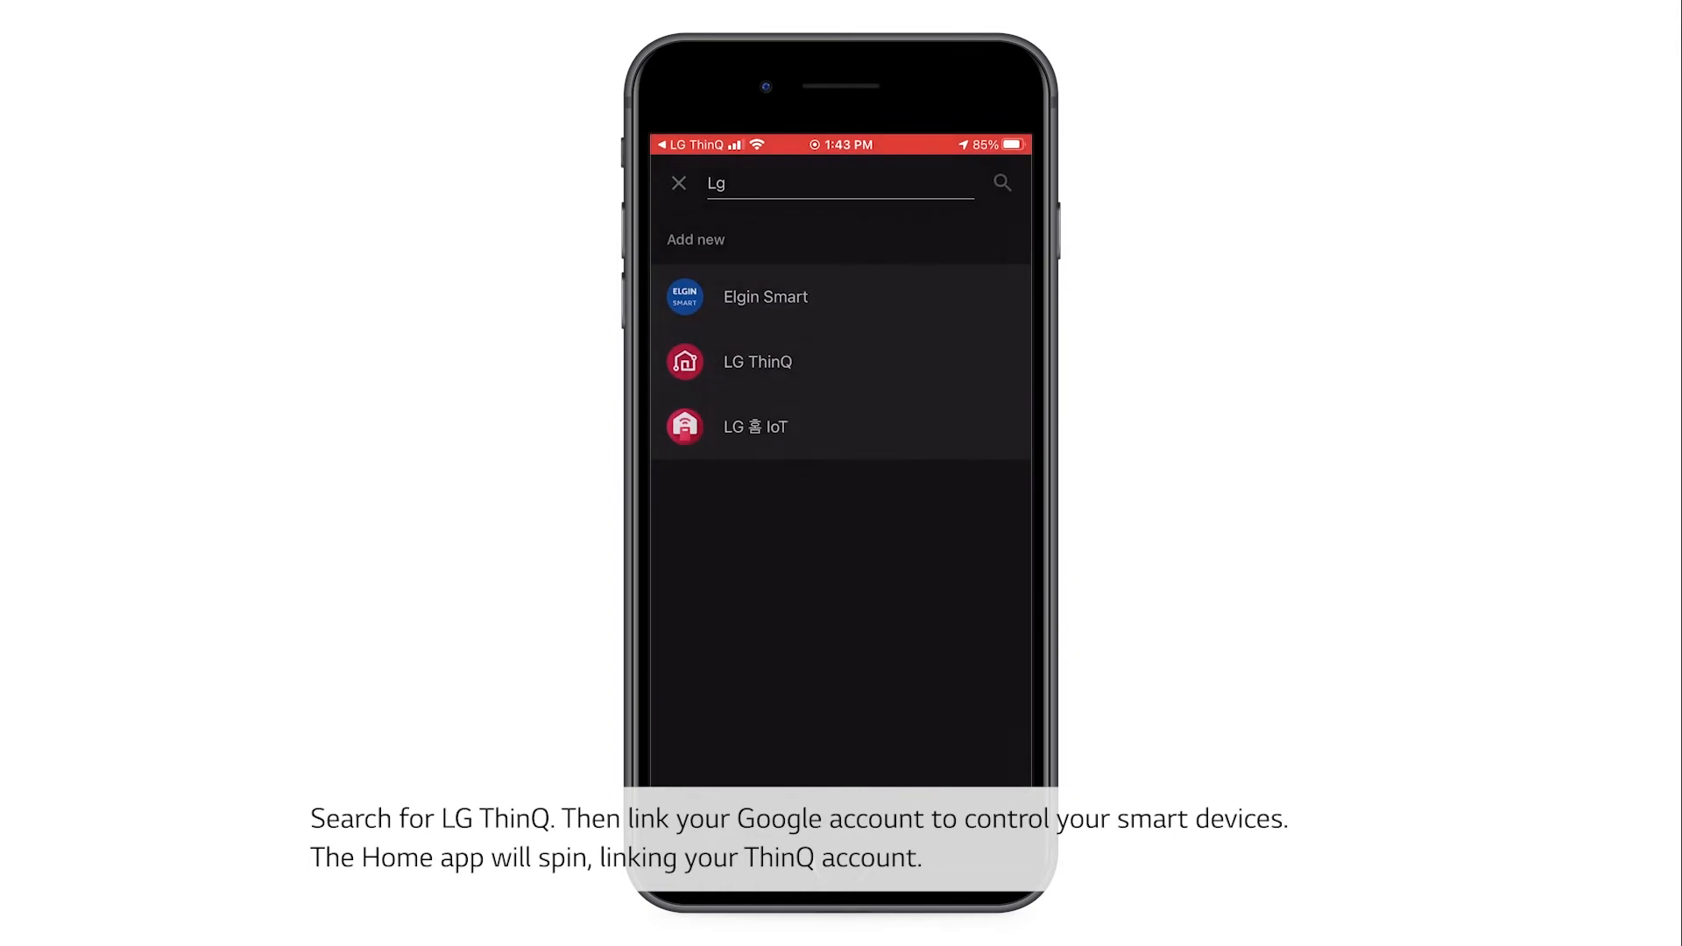
click(757, 361)
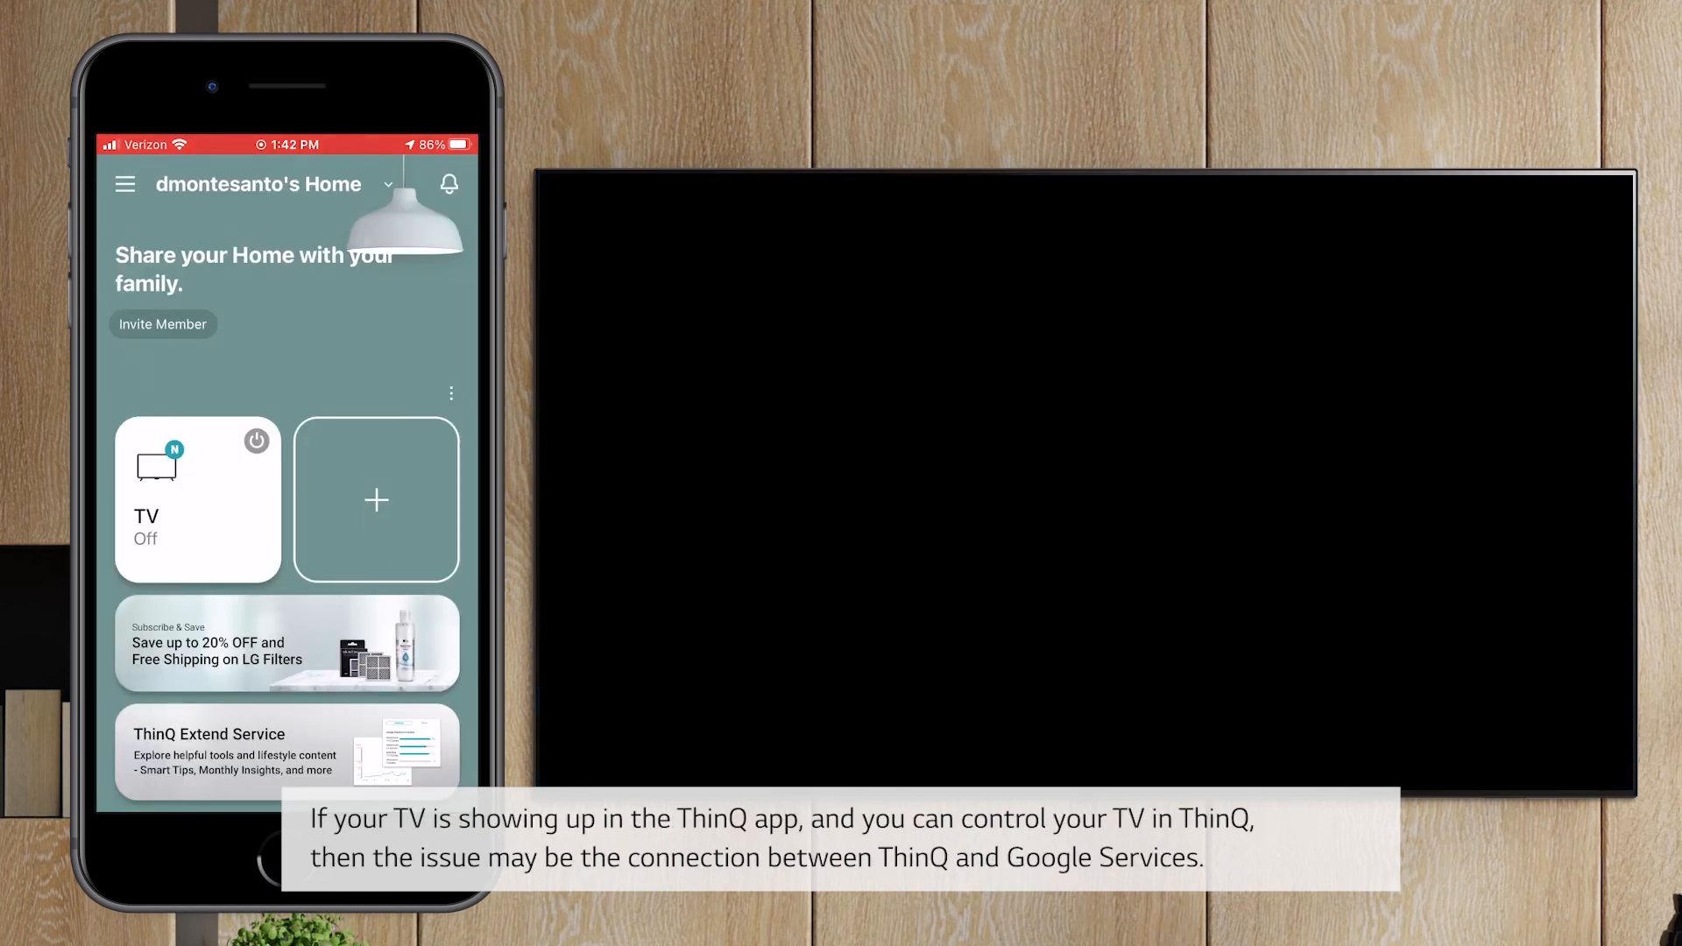
Step: Sign in with the TV remote using LG Account Sign In and choose the existing account to reach password entry
click(256, 442)
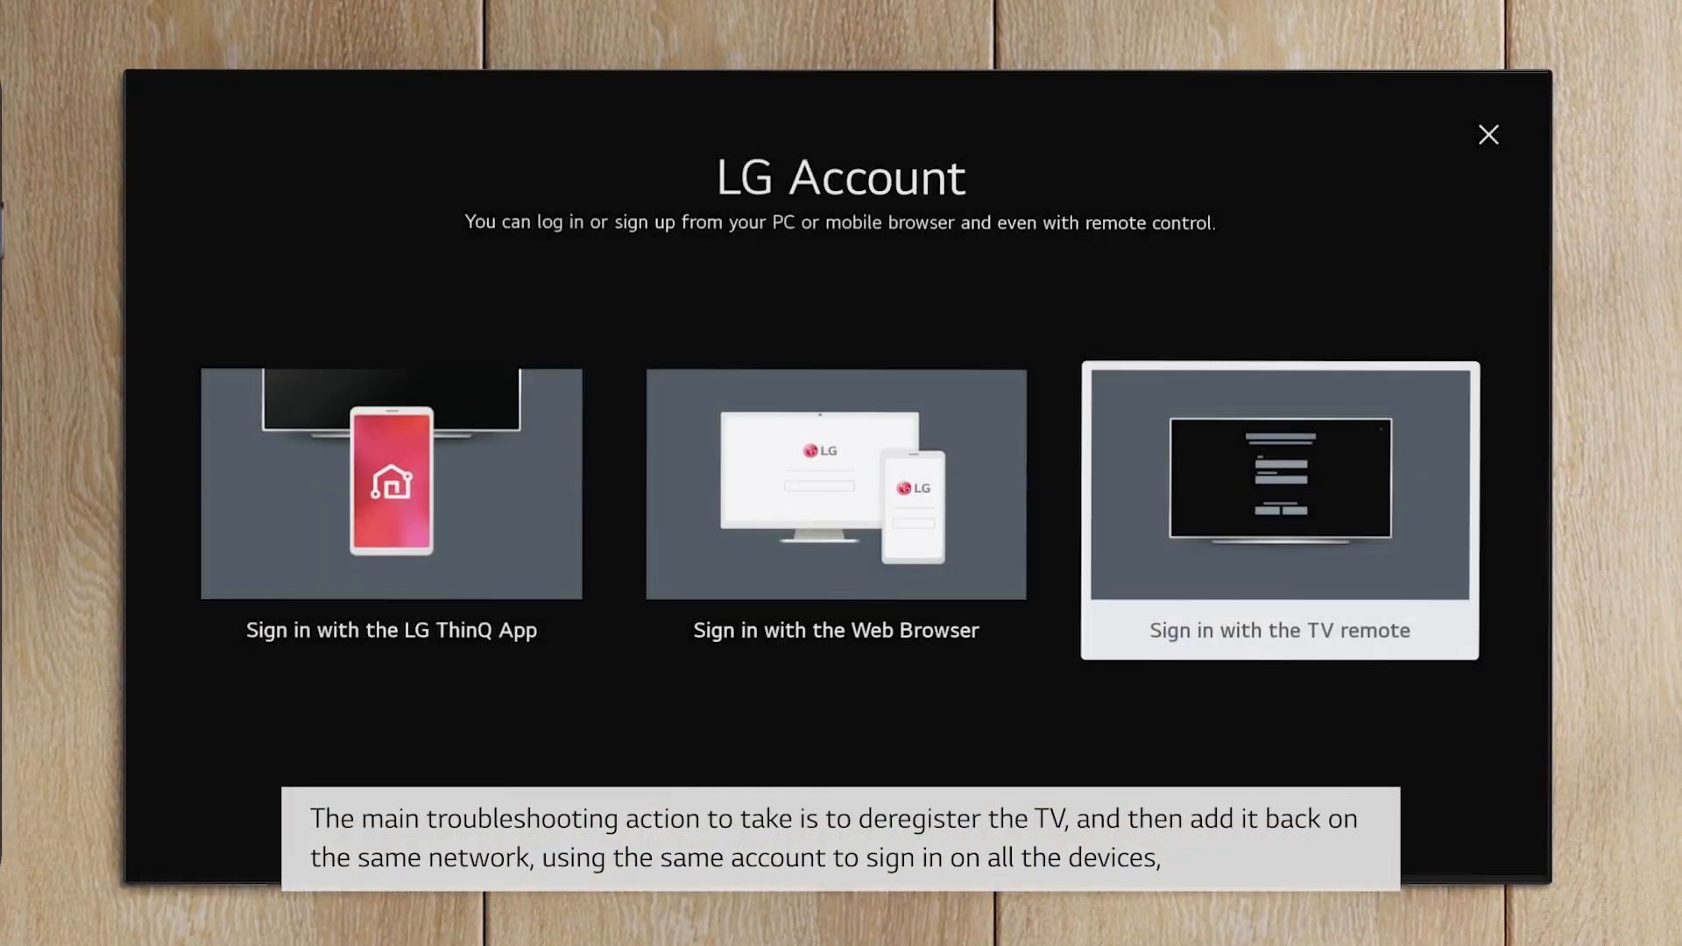
click(1279, 510)
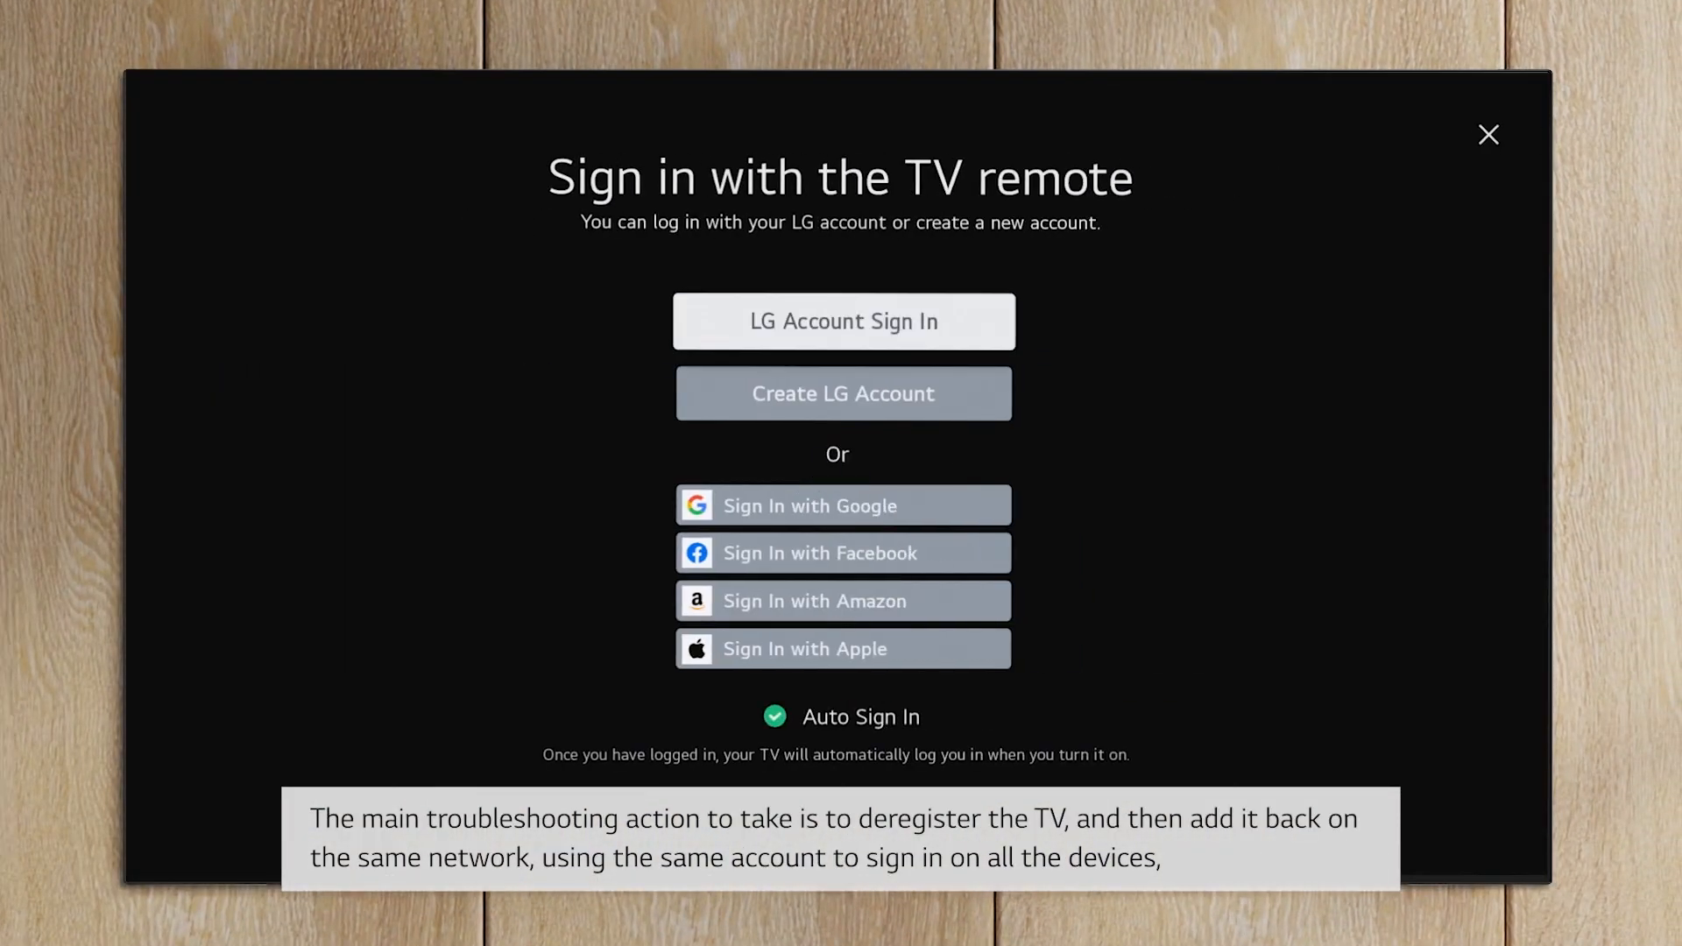
click(843, 322)
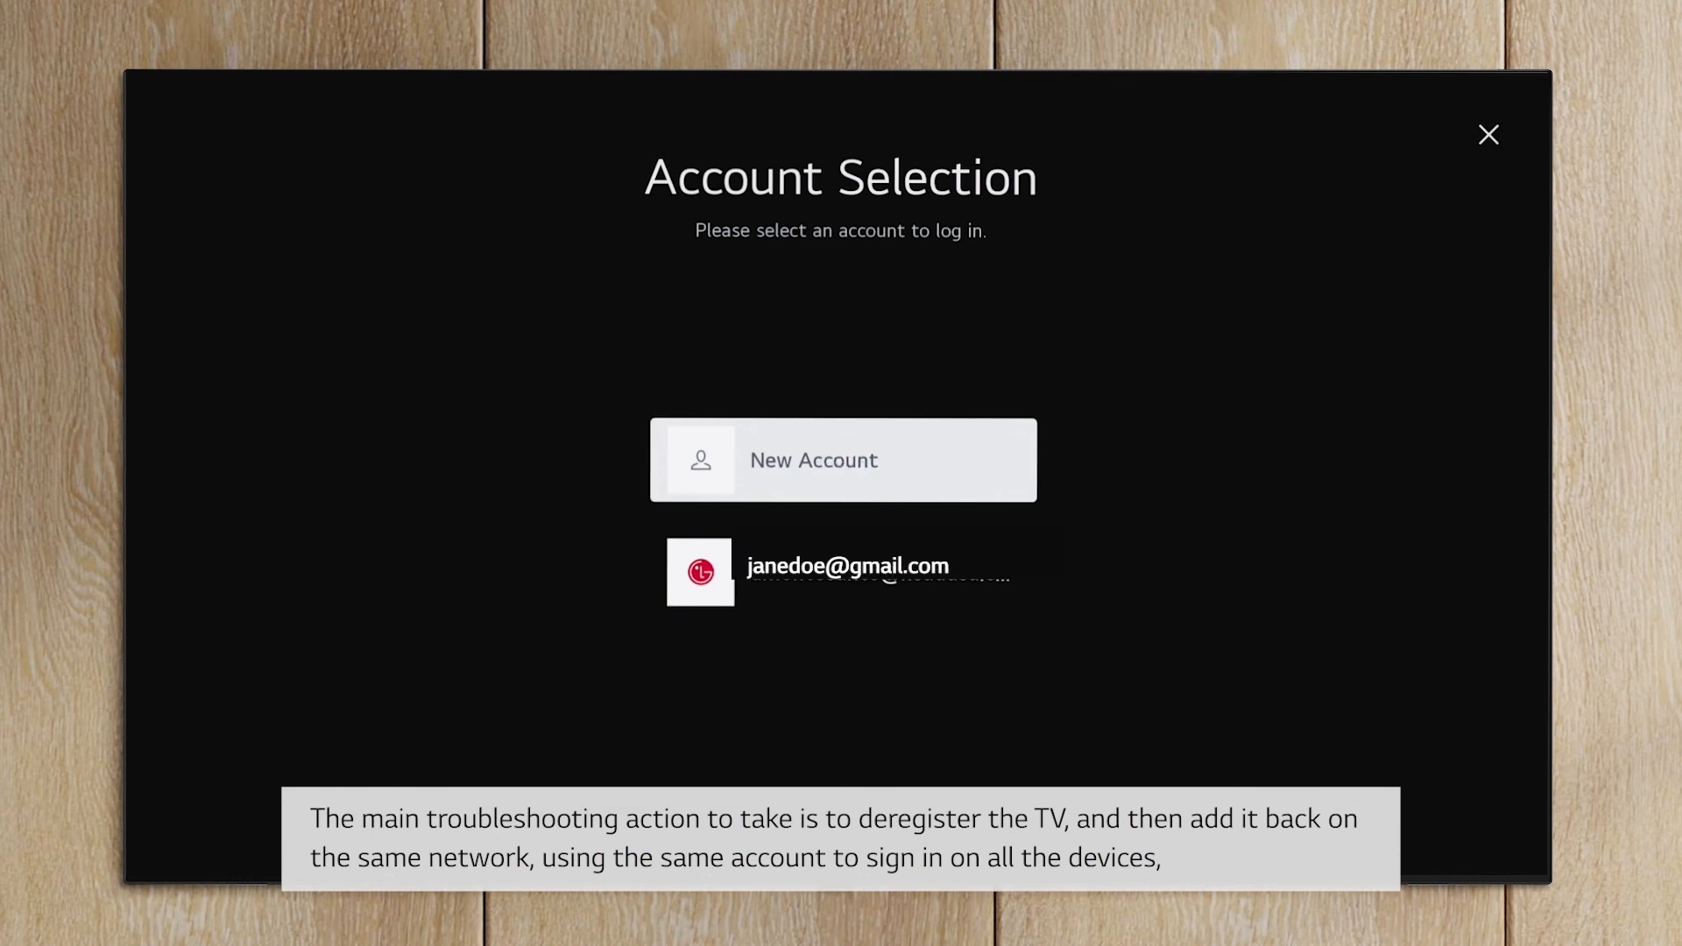
click(838, 573)
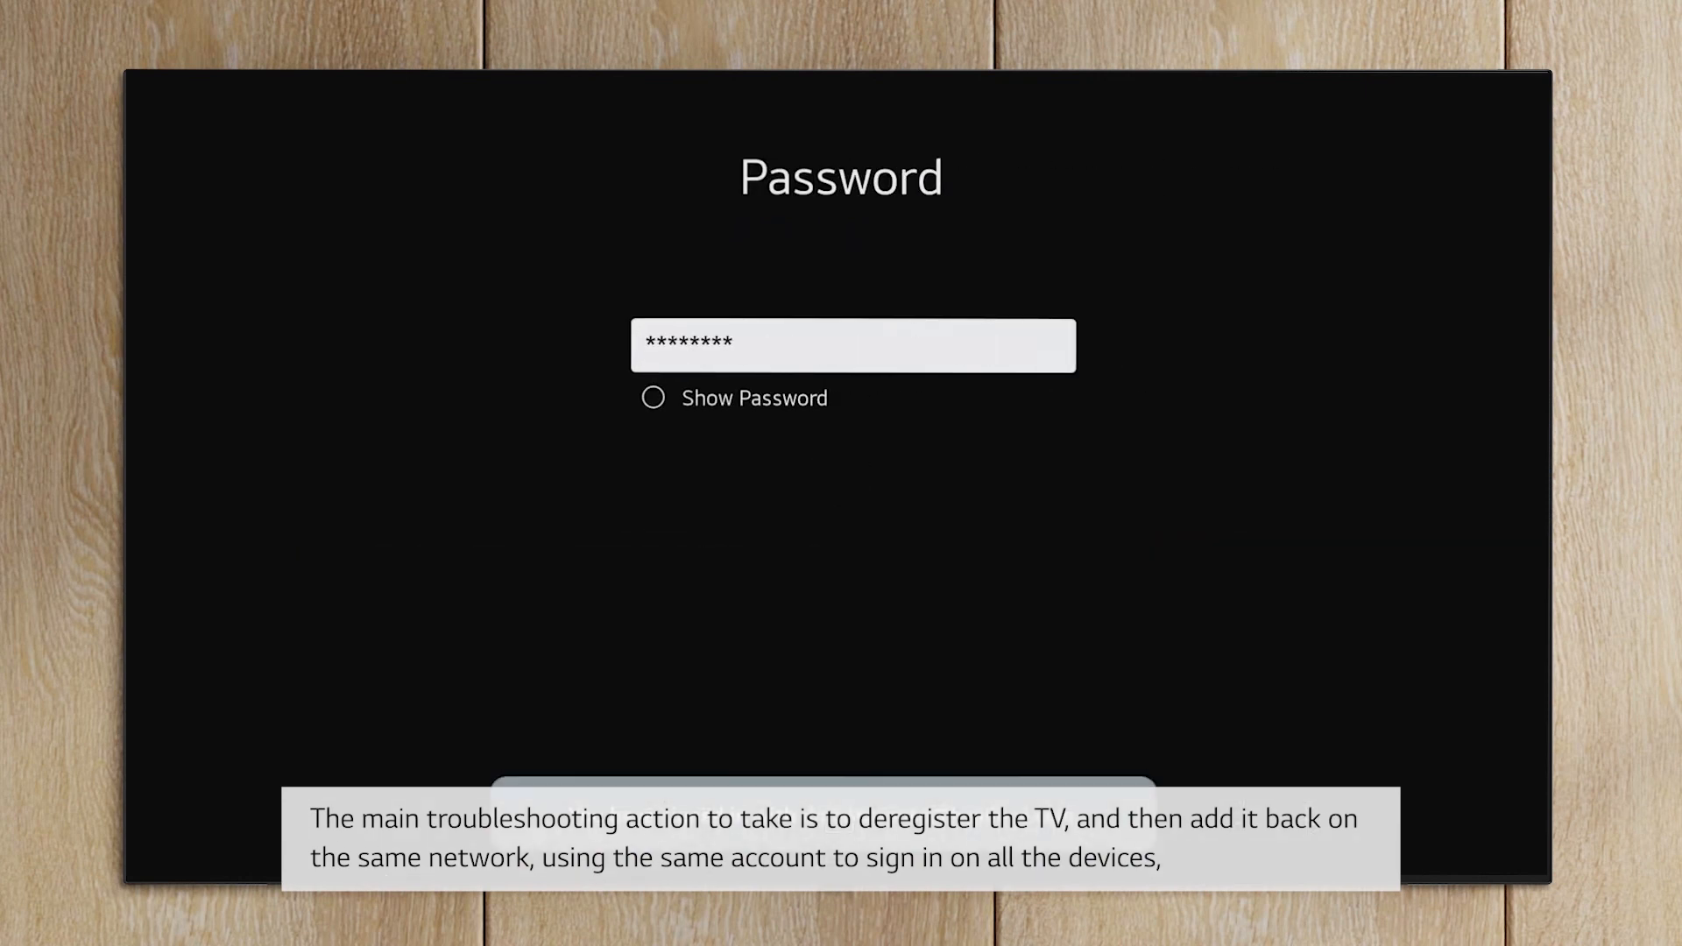